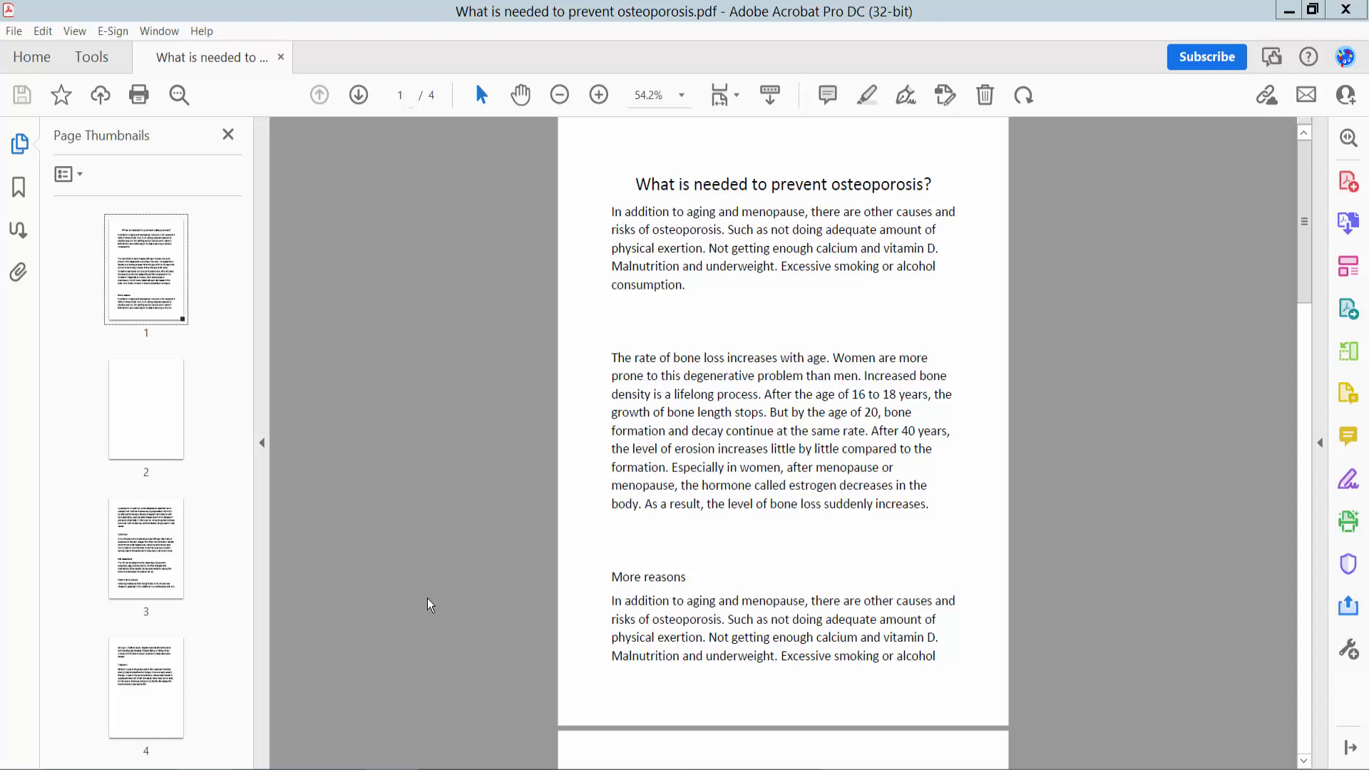
mouse_move(729, 39)
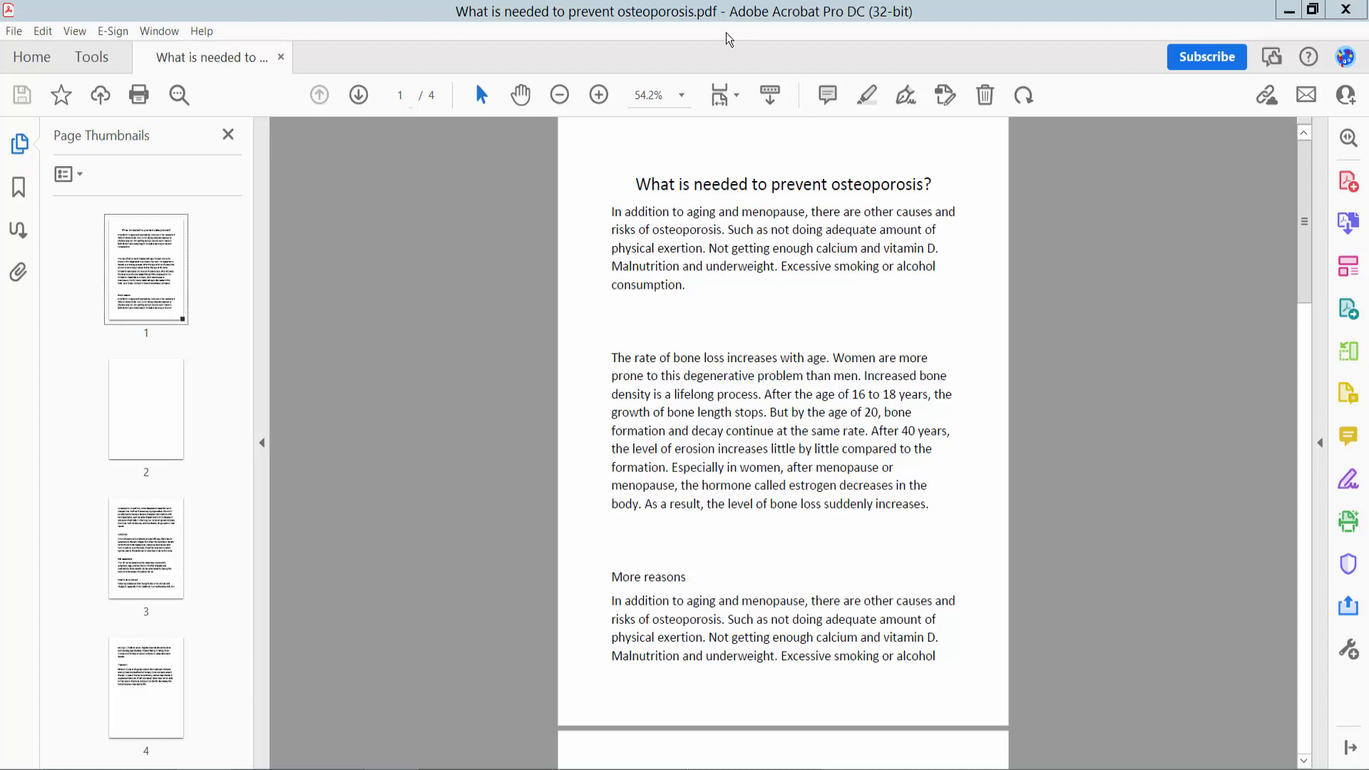
mouse_move(621, 325)
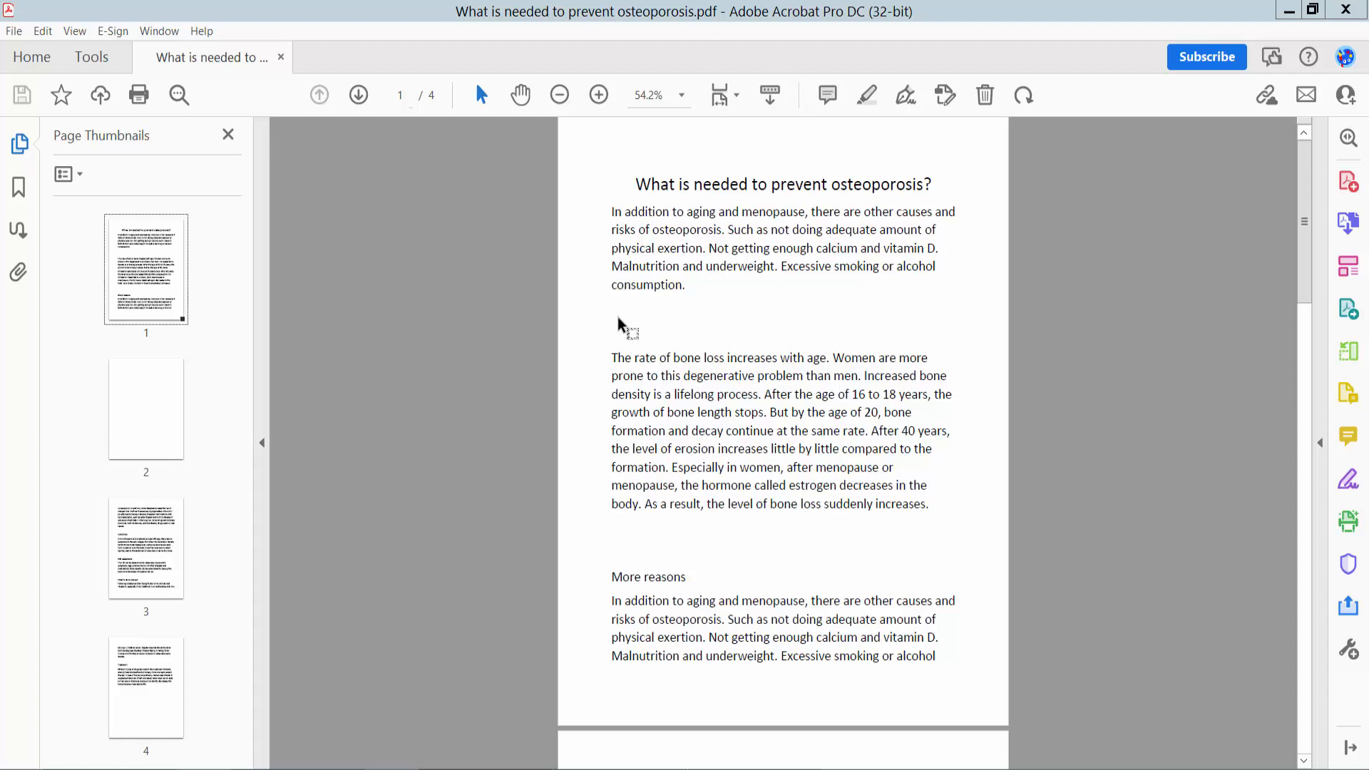
mouse_move(771, 339)
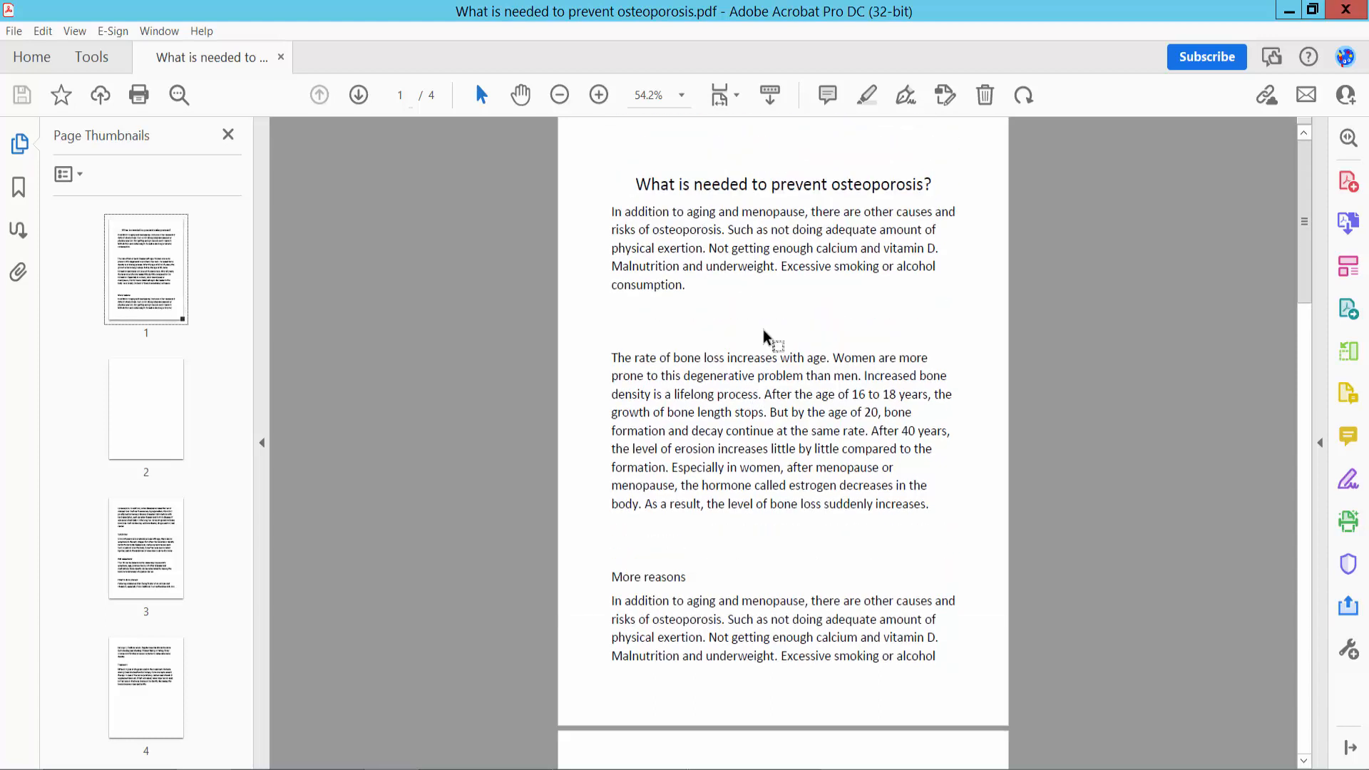
mouse_move(598, 351)
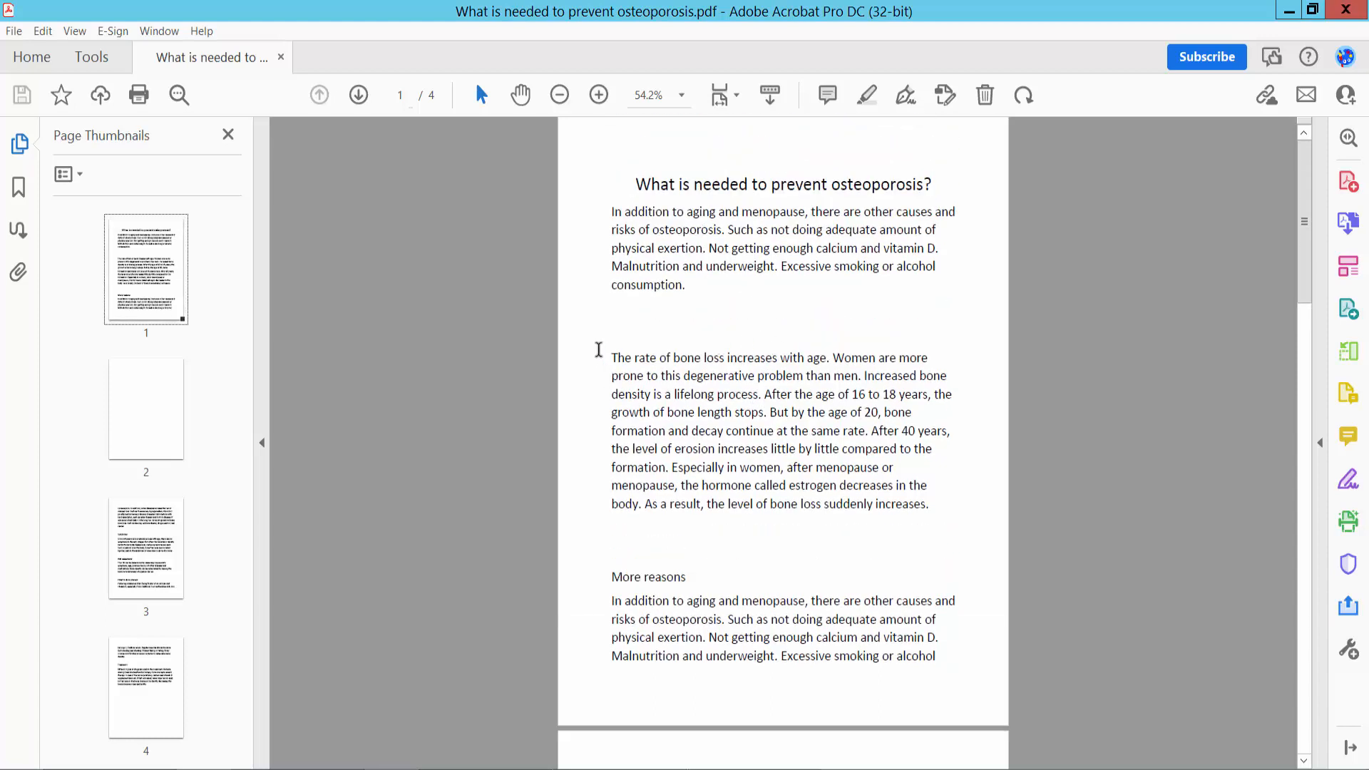
mouse_move(277, 281)
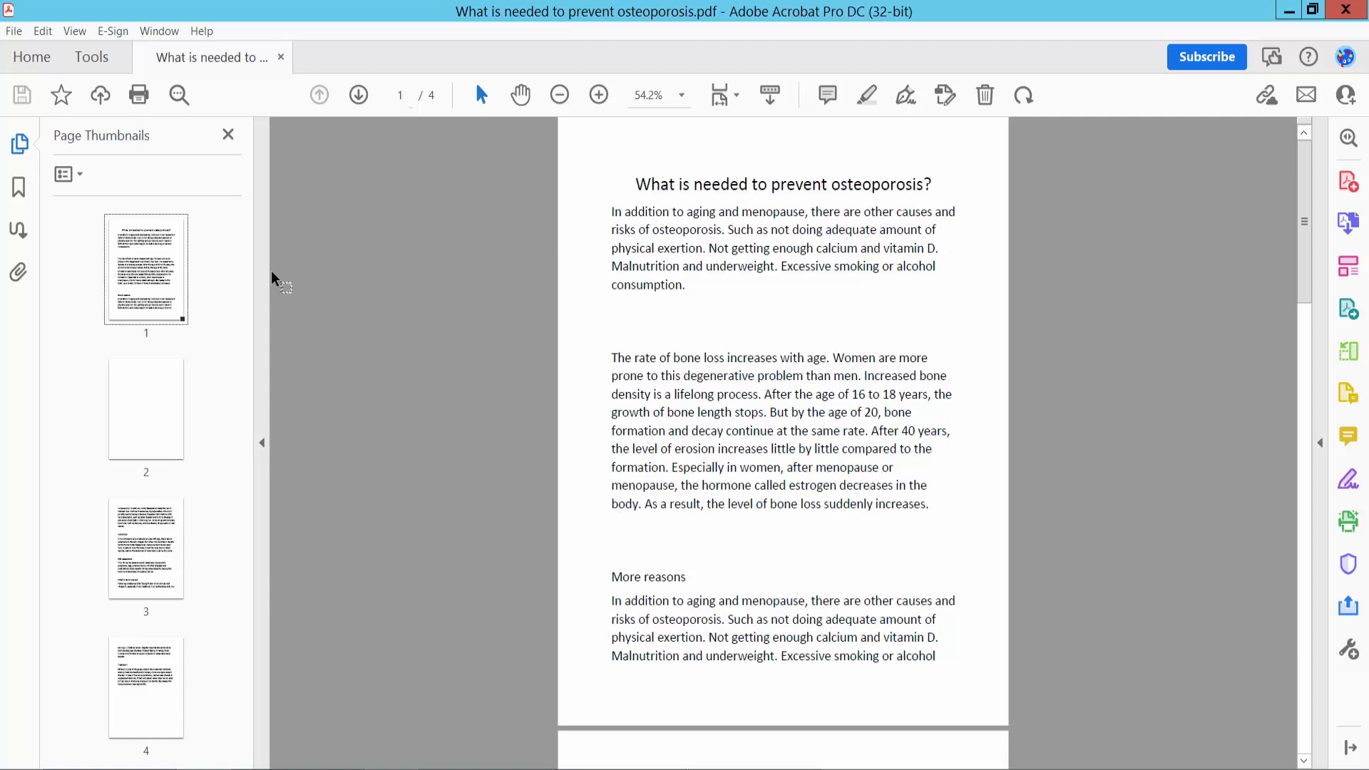
- Select the Rectangle shape from Tools > Comment > Drawing Tools
click(90, 57)
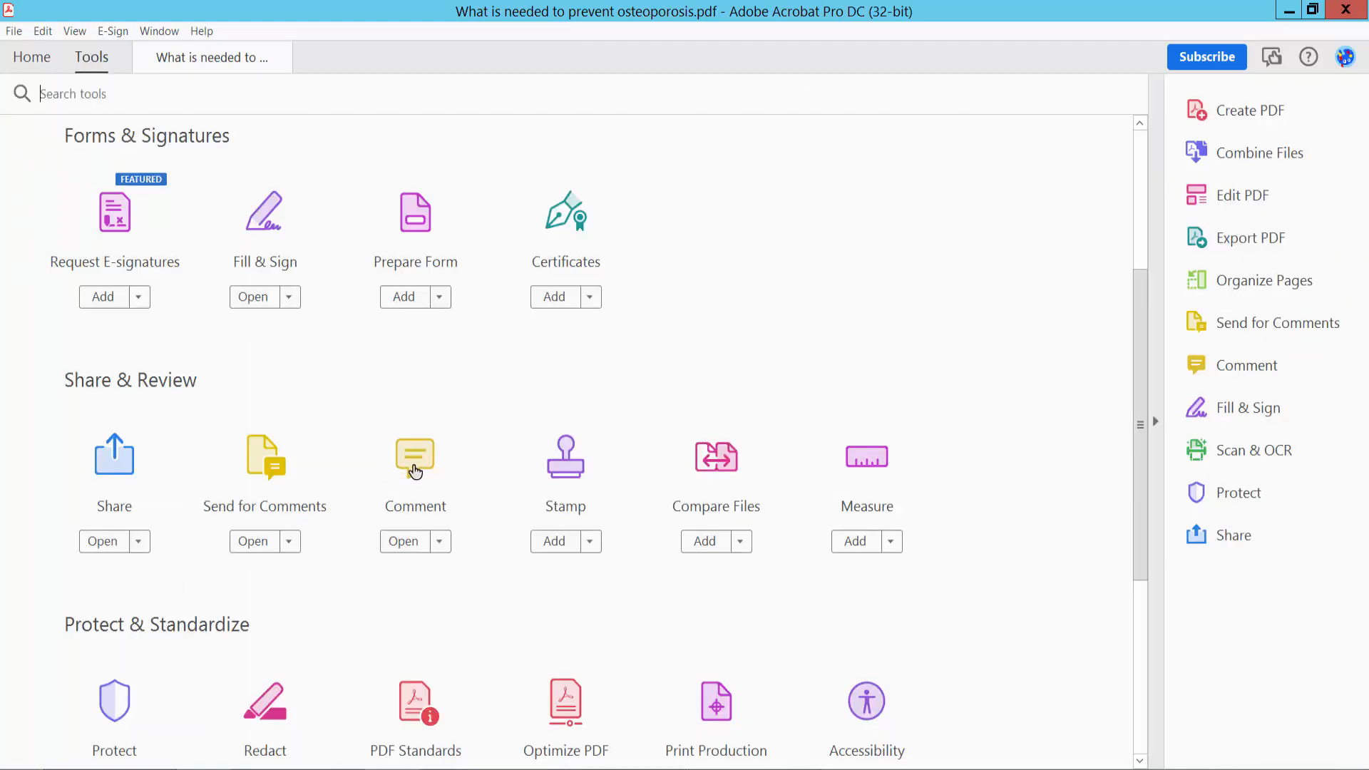
click(402, 540)
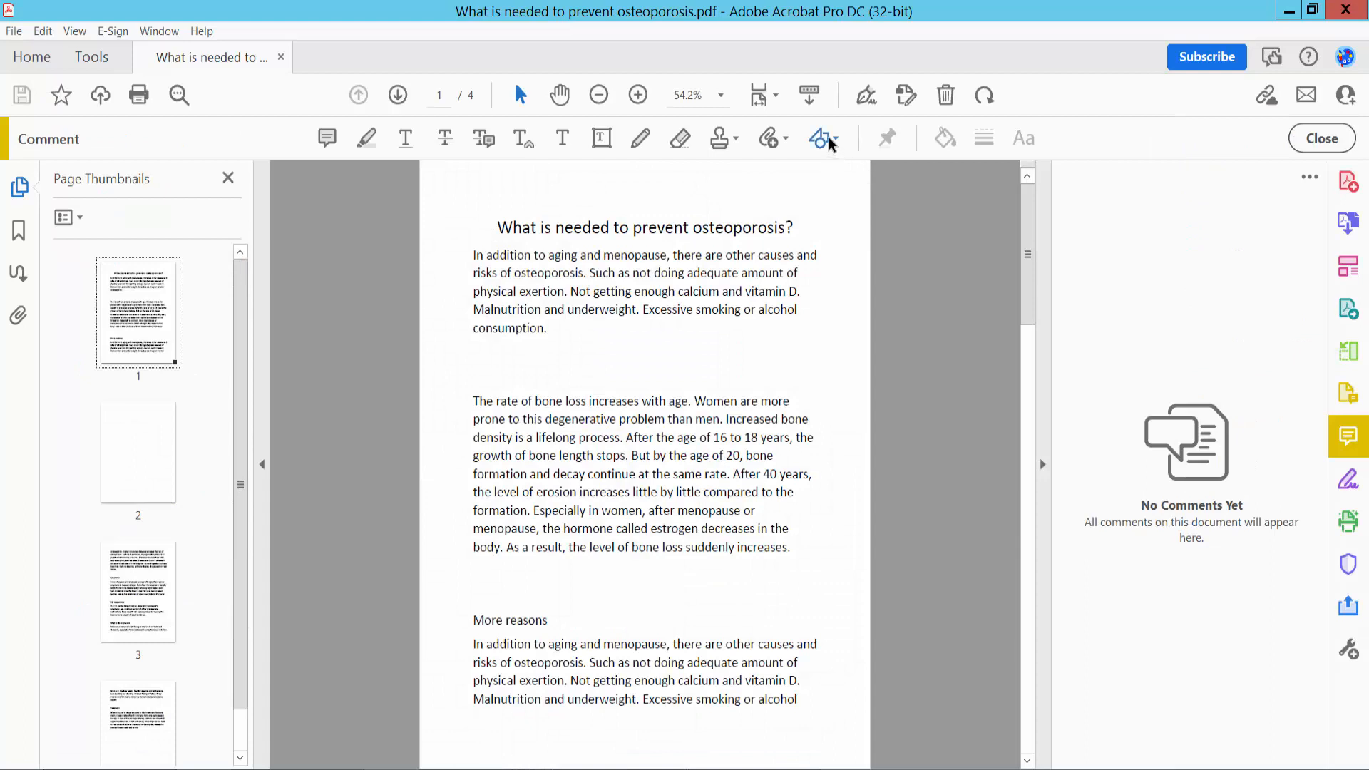
click(817, 138)
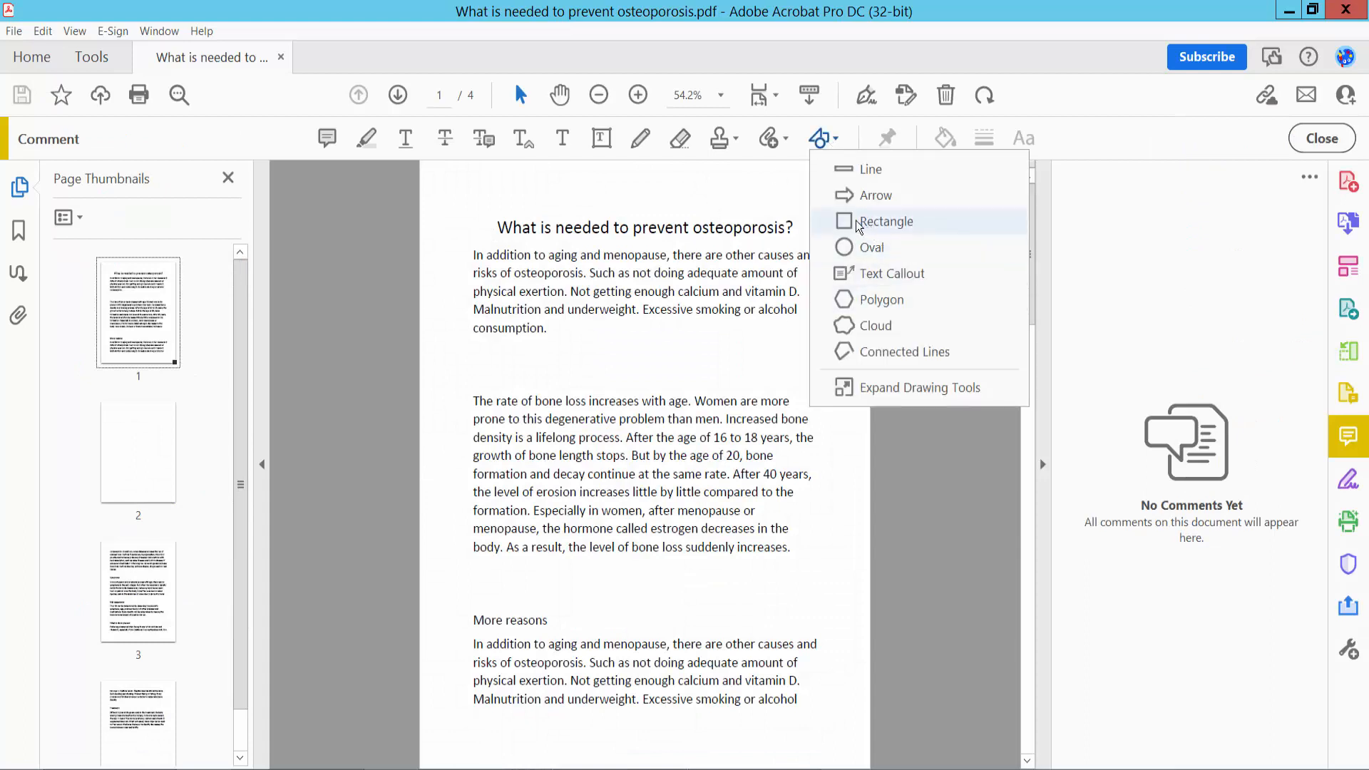
click(885, 221)
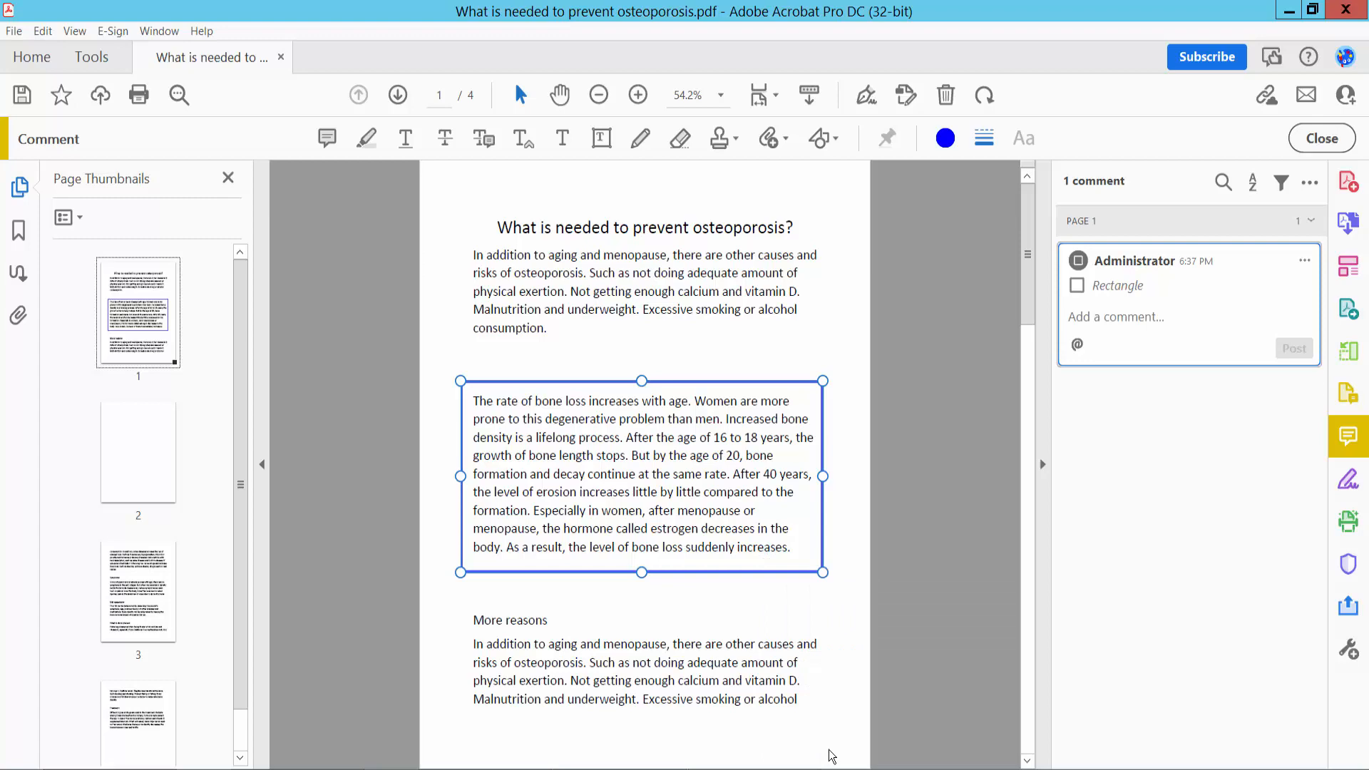
- Give the page-1 paragraph's rectangle a dotted blue 6 pt border in its Properties
double_click(641, 476)
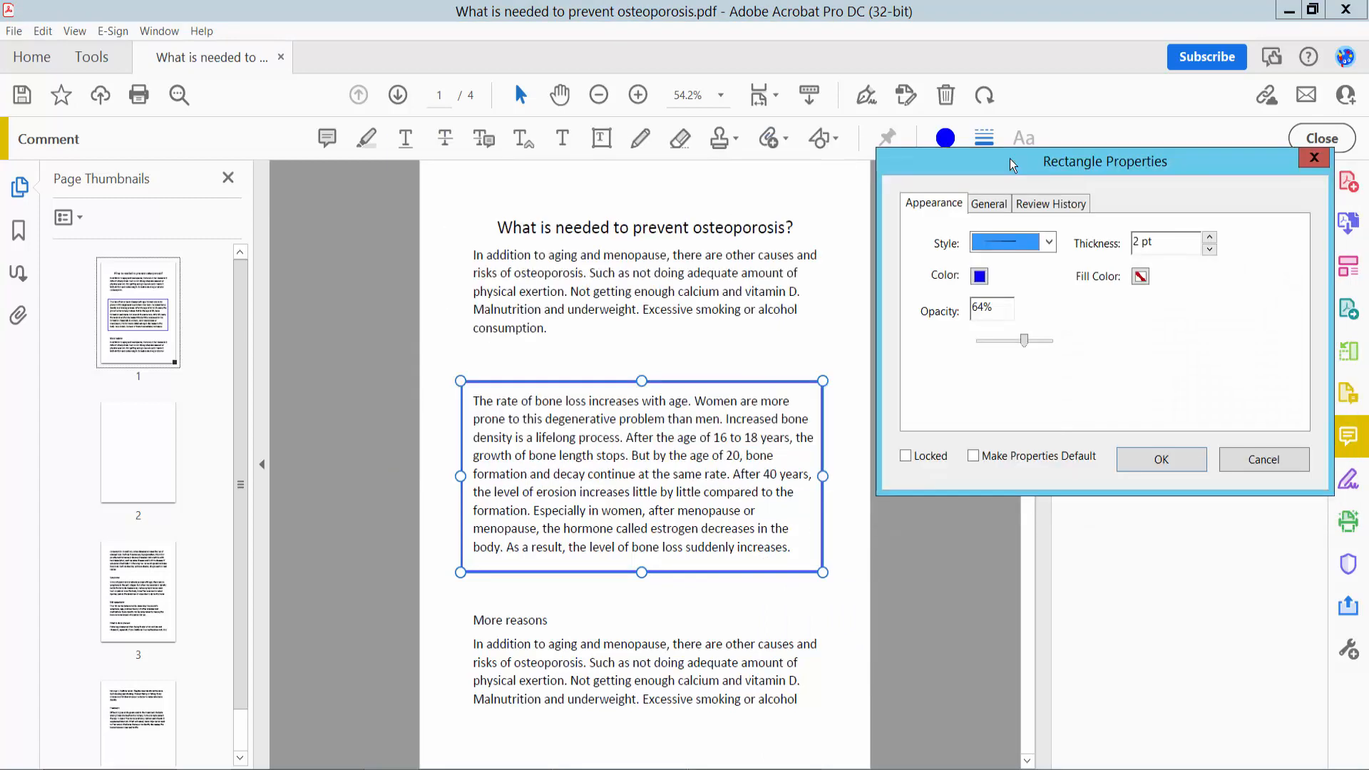
click(1210, 238)
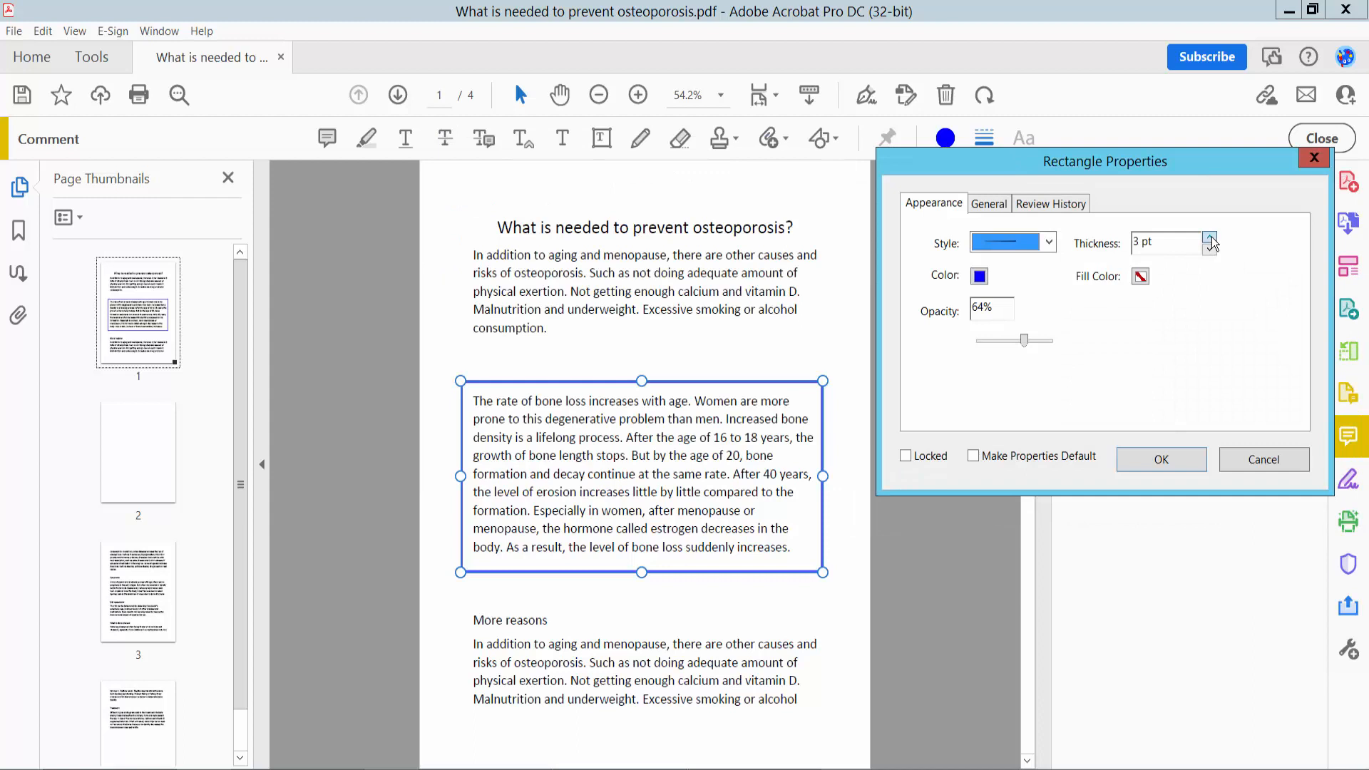
click(1211, 238)
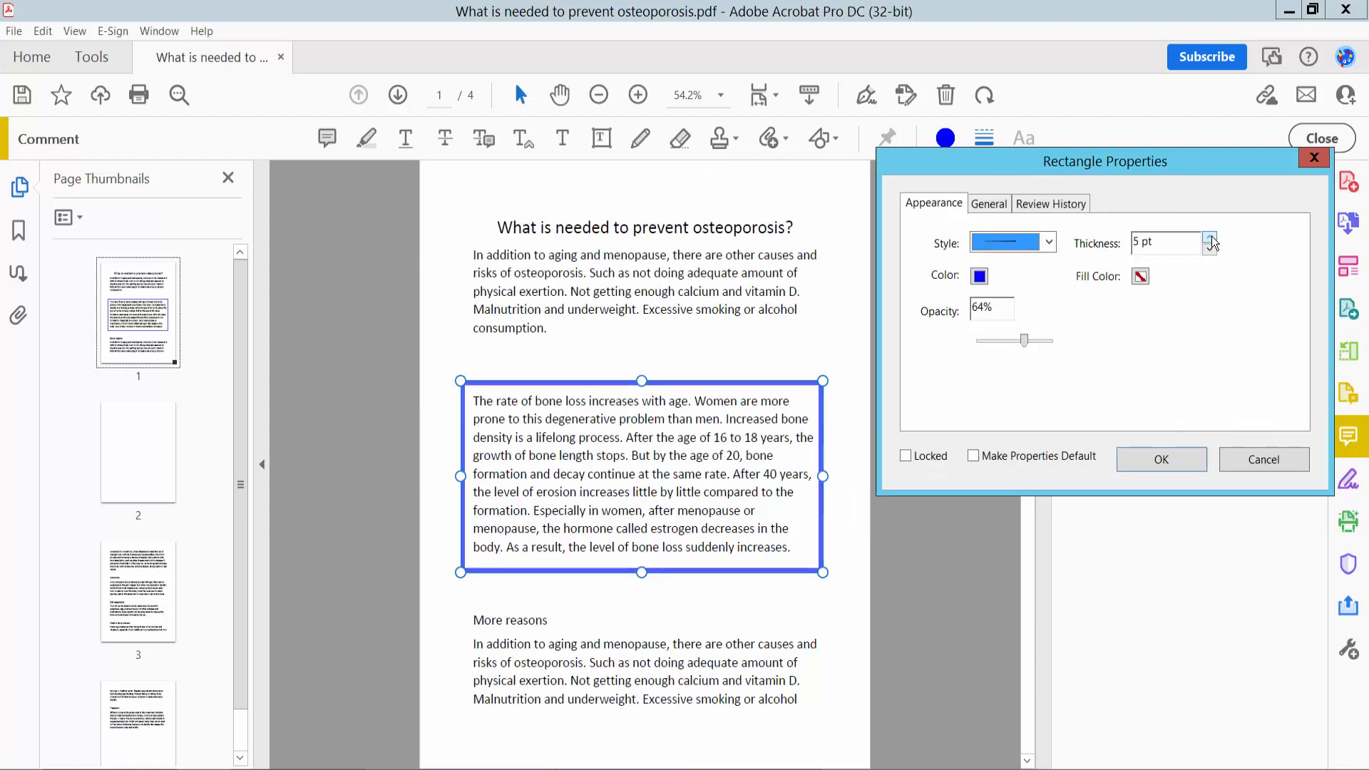
click(1210, 237)
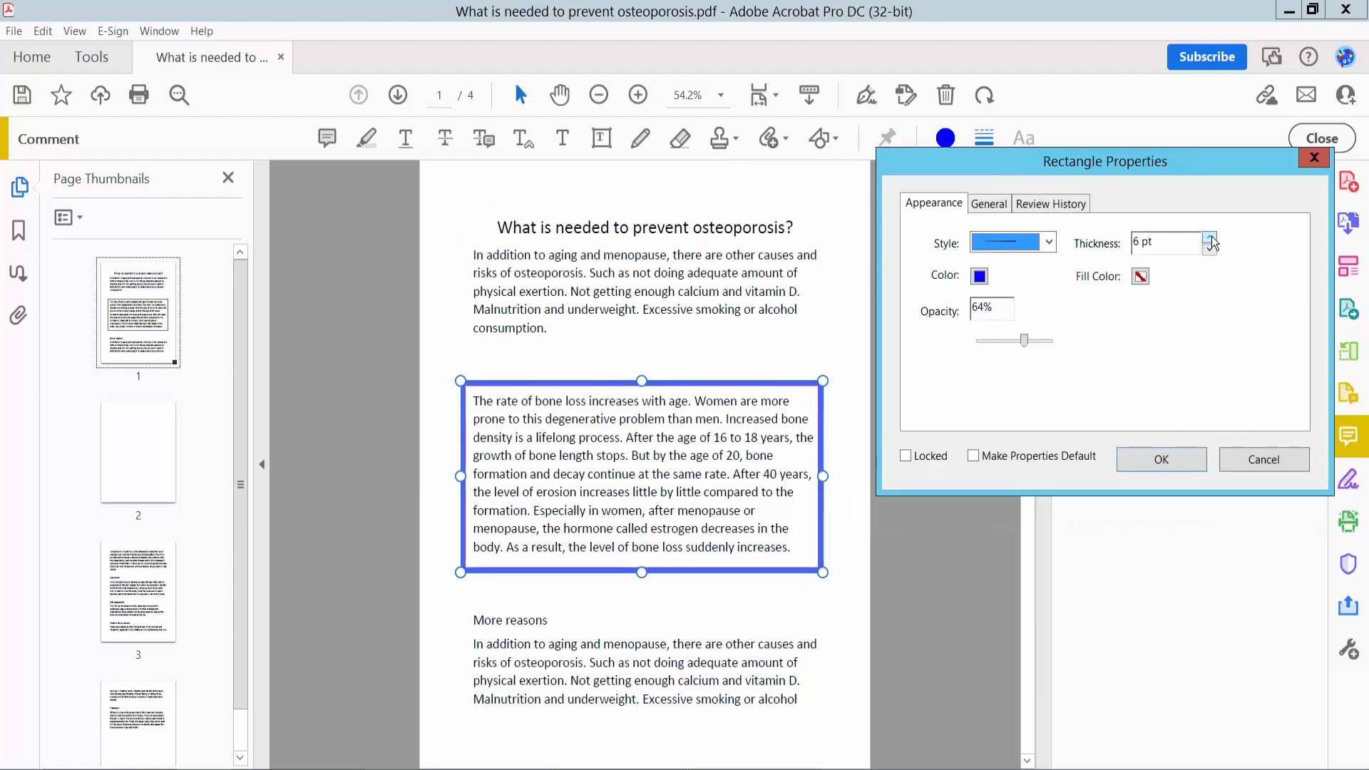
click(1049, 242)
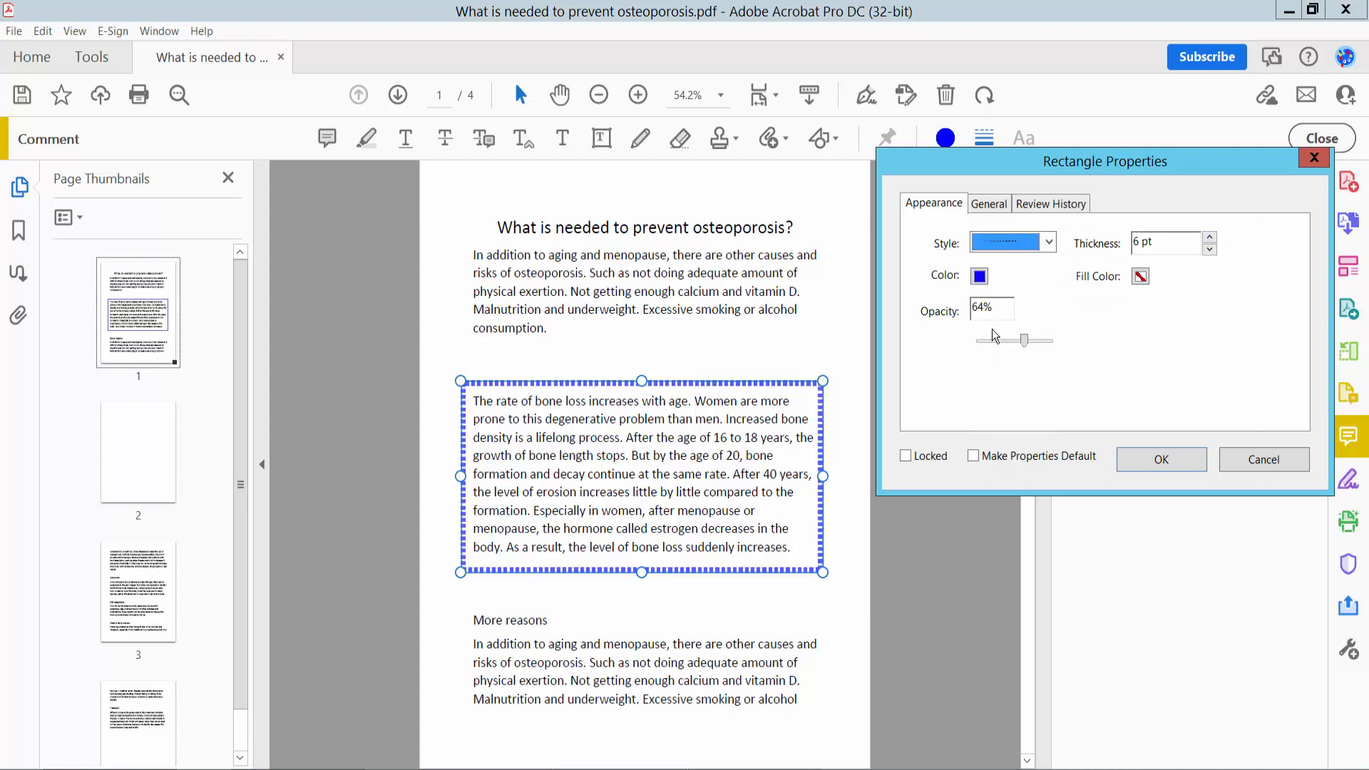
click(1140, 276)
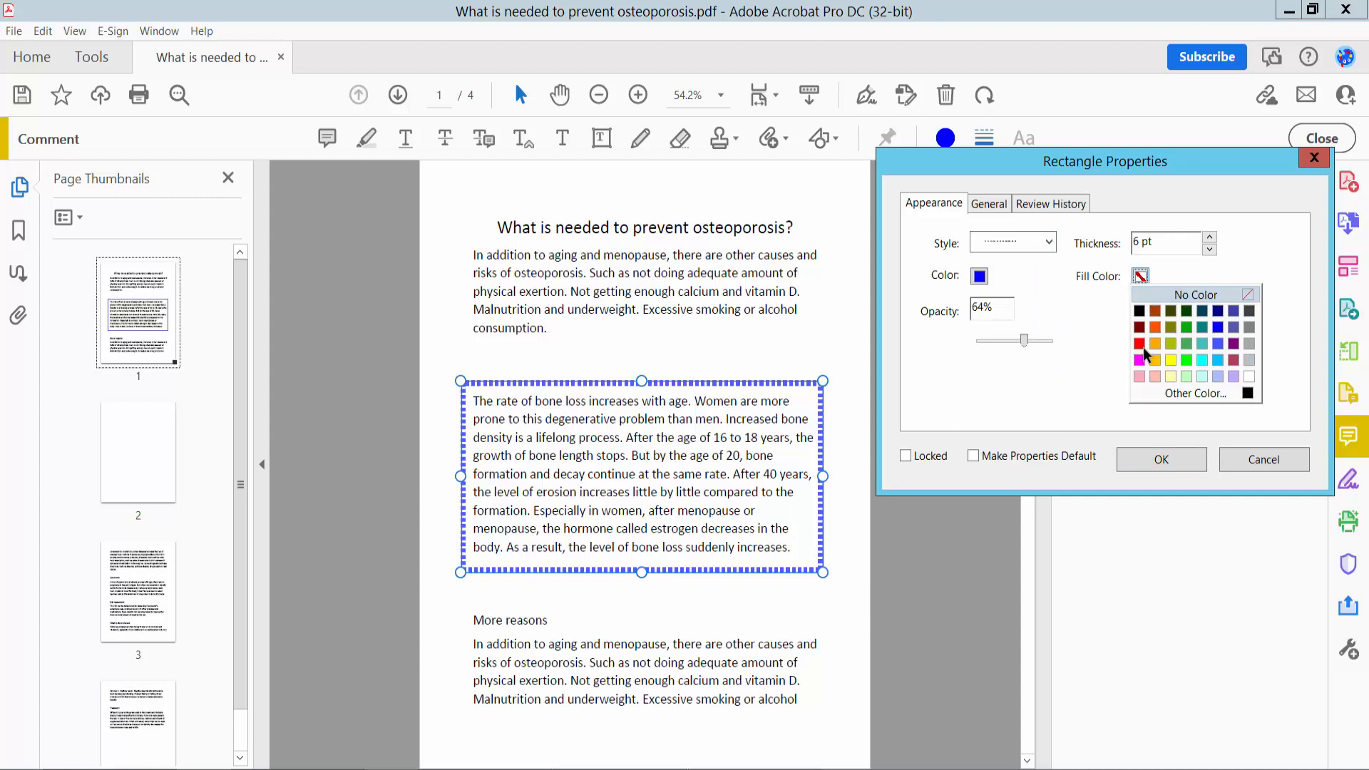
click(1138, 359)
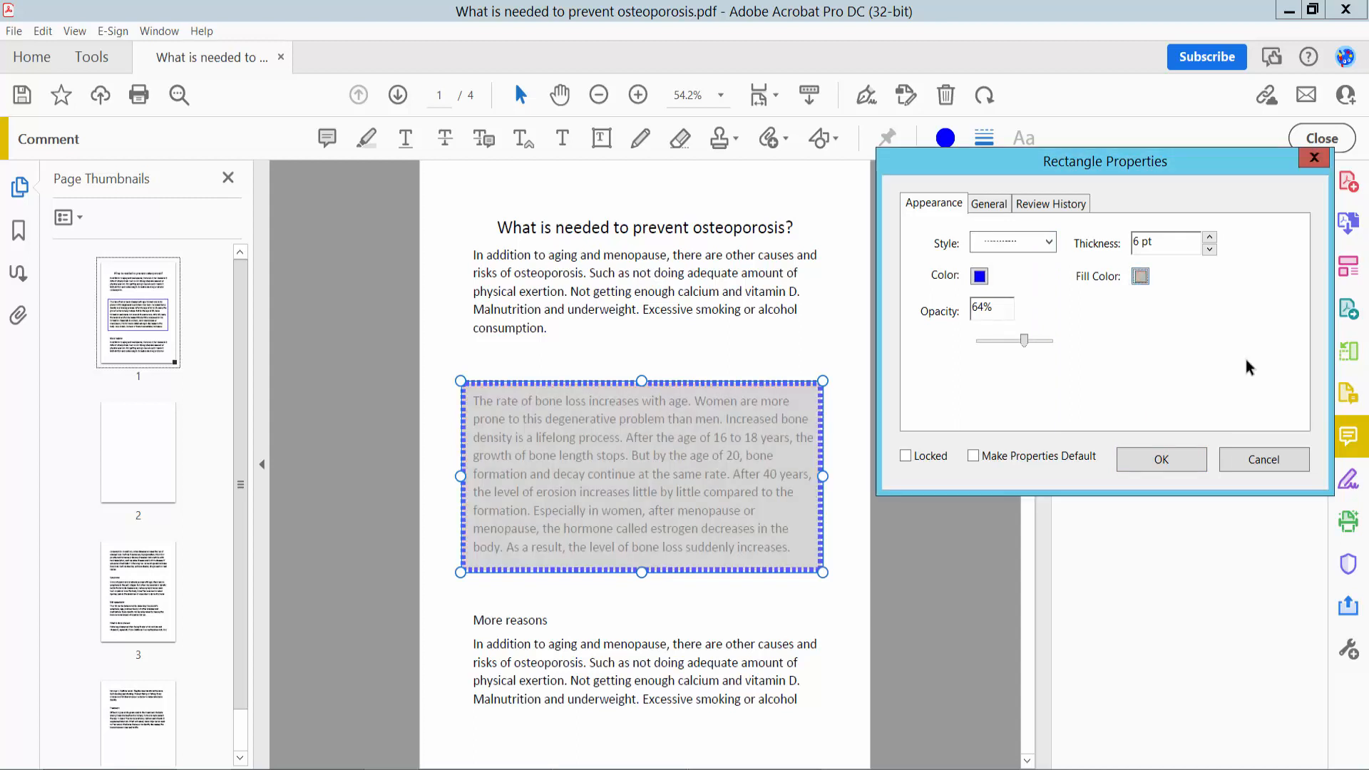
click(1140, 276)
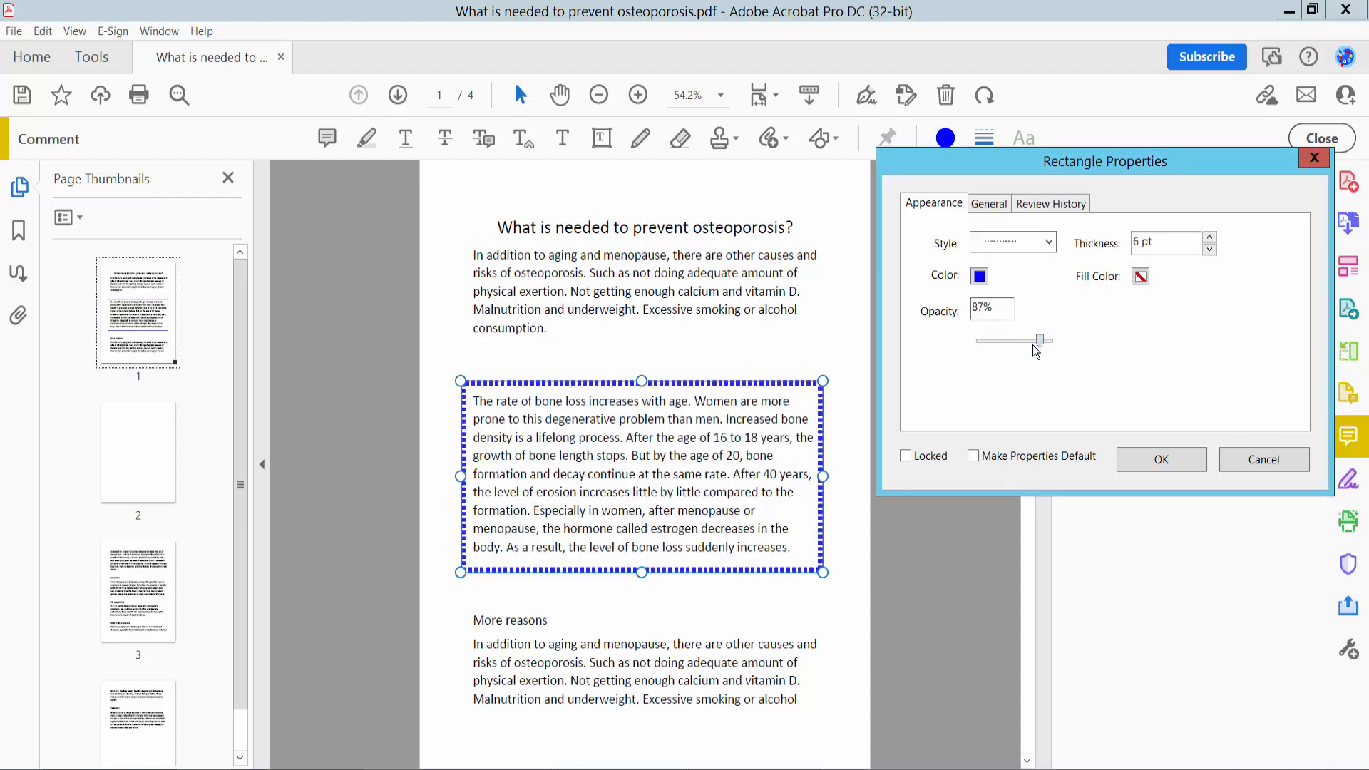
click(1160, 460)
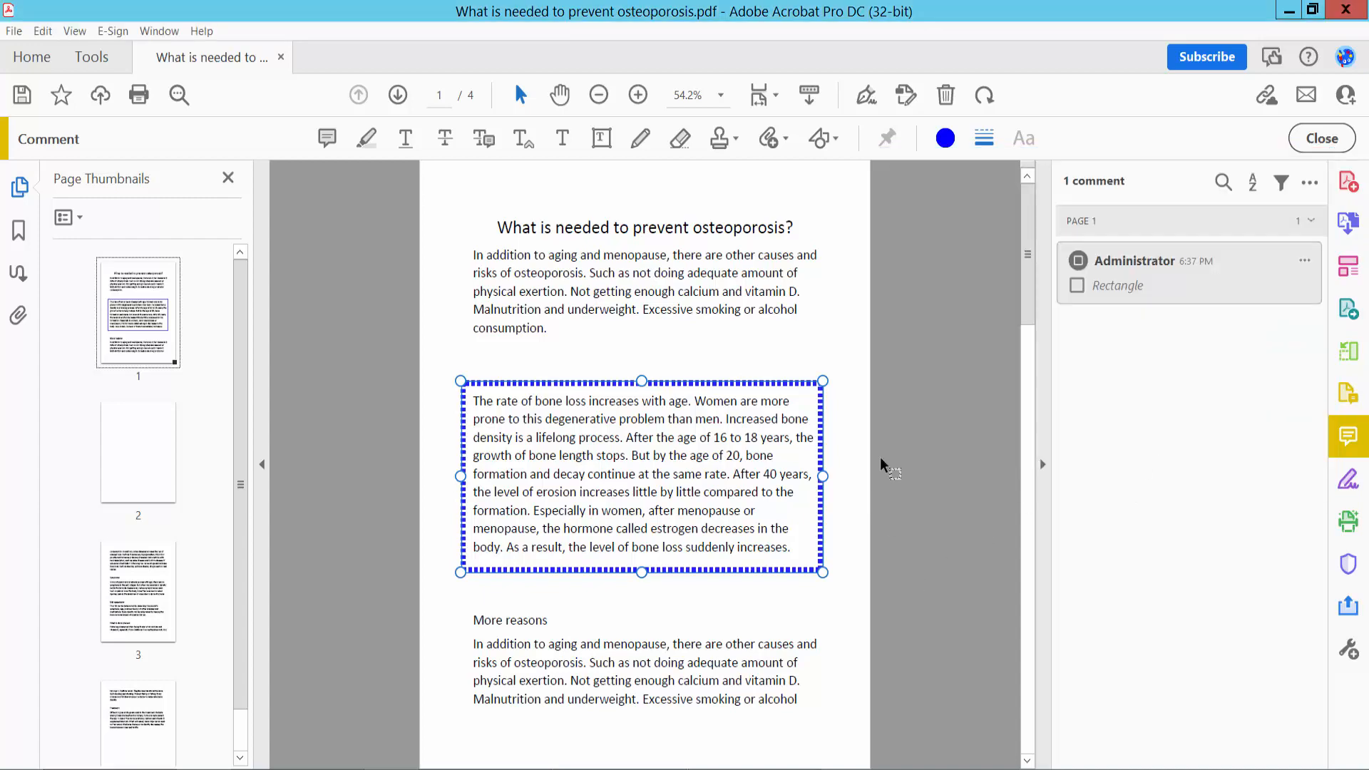
- Scroll to page 3, rectangle the Symptoms paragraph, and pick a fill colour from the palette
scroll(down, 3)
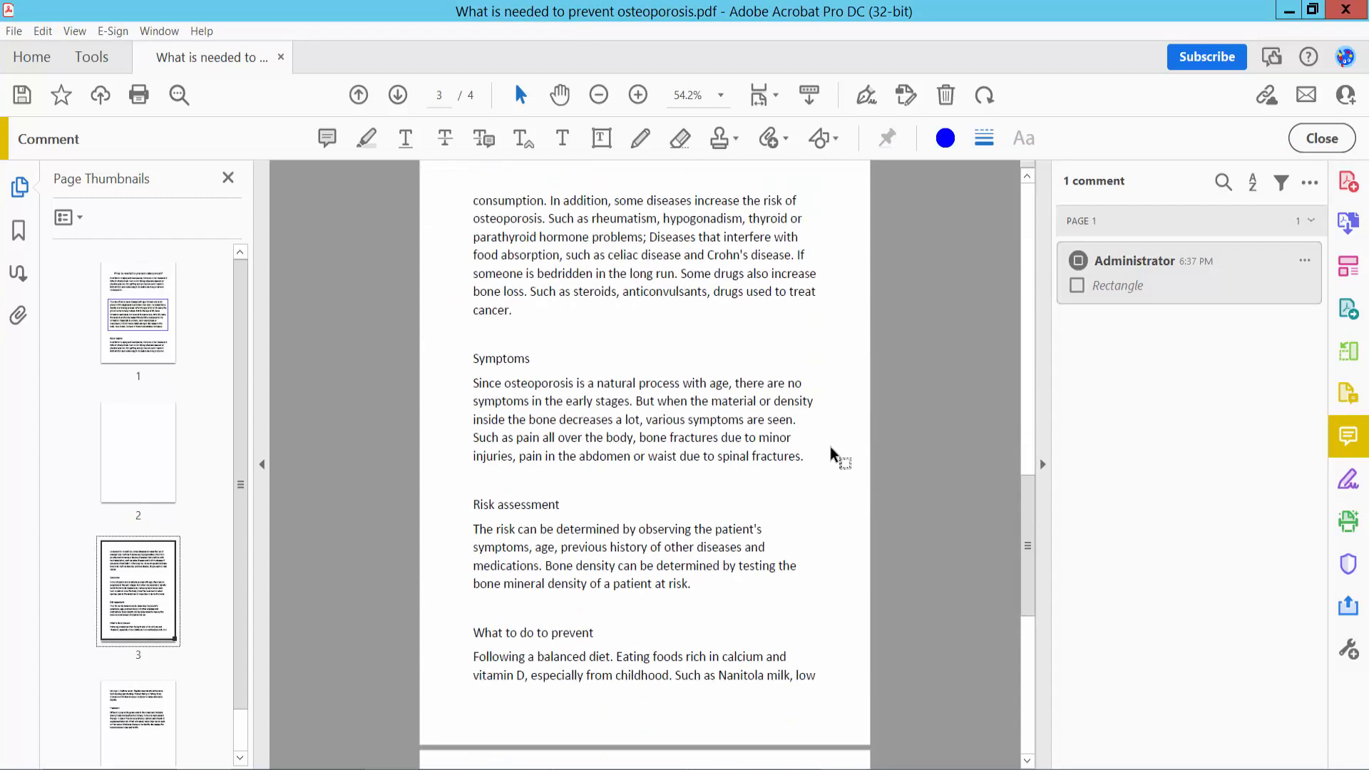
scroll(down, 3)
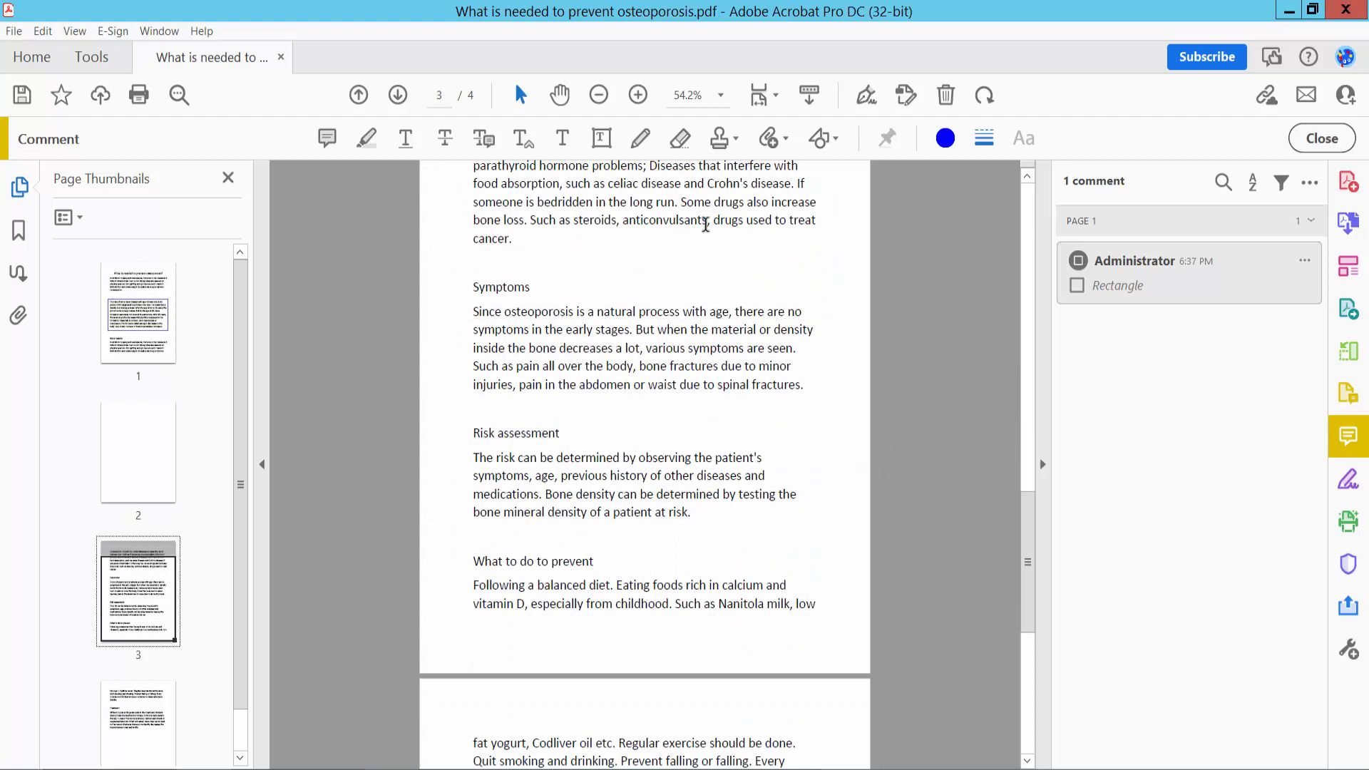
click(819, 138)
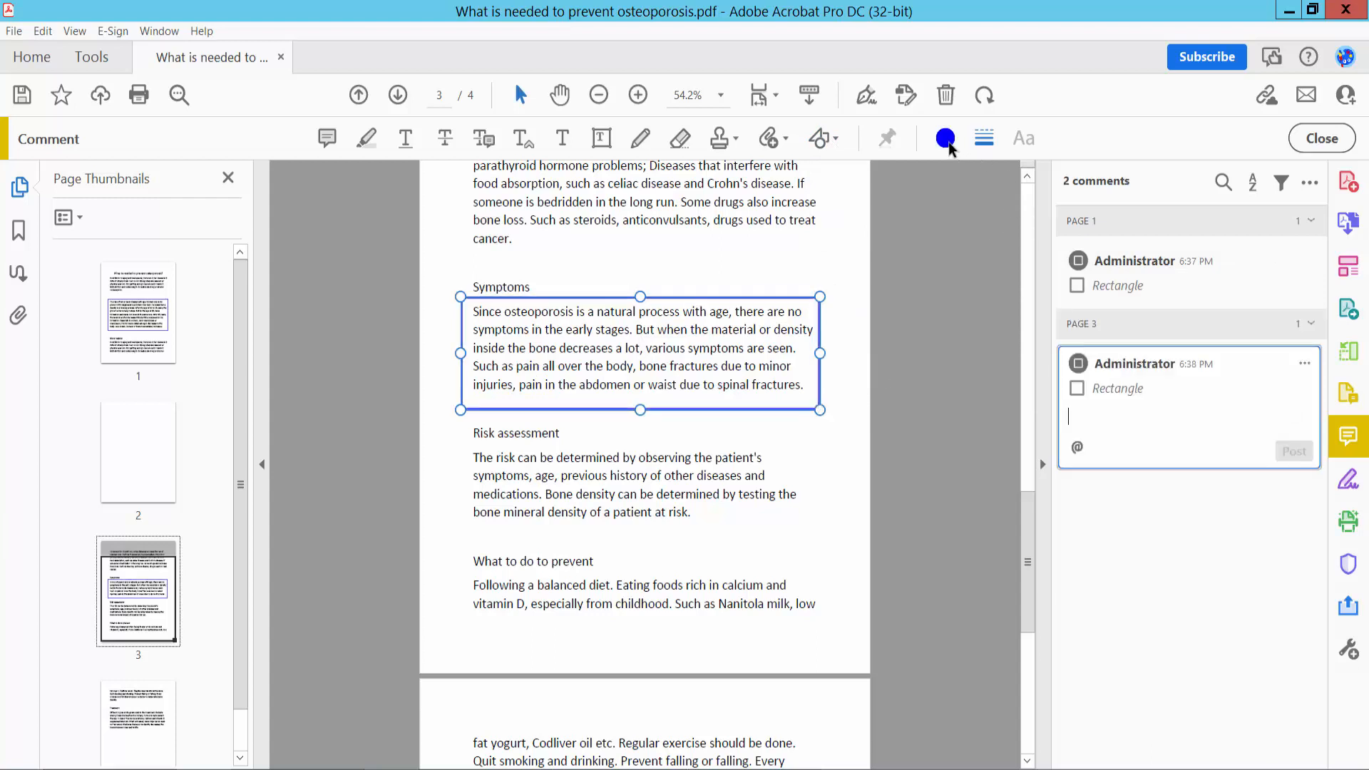
click(946, 138)
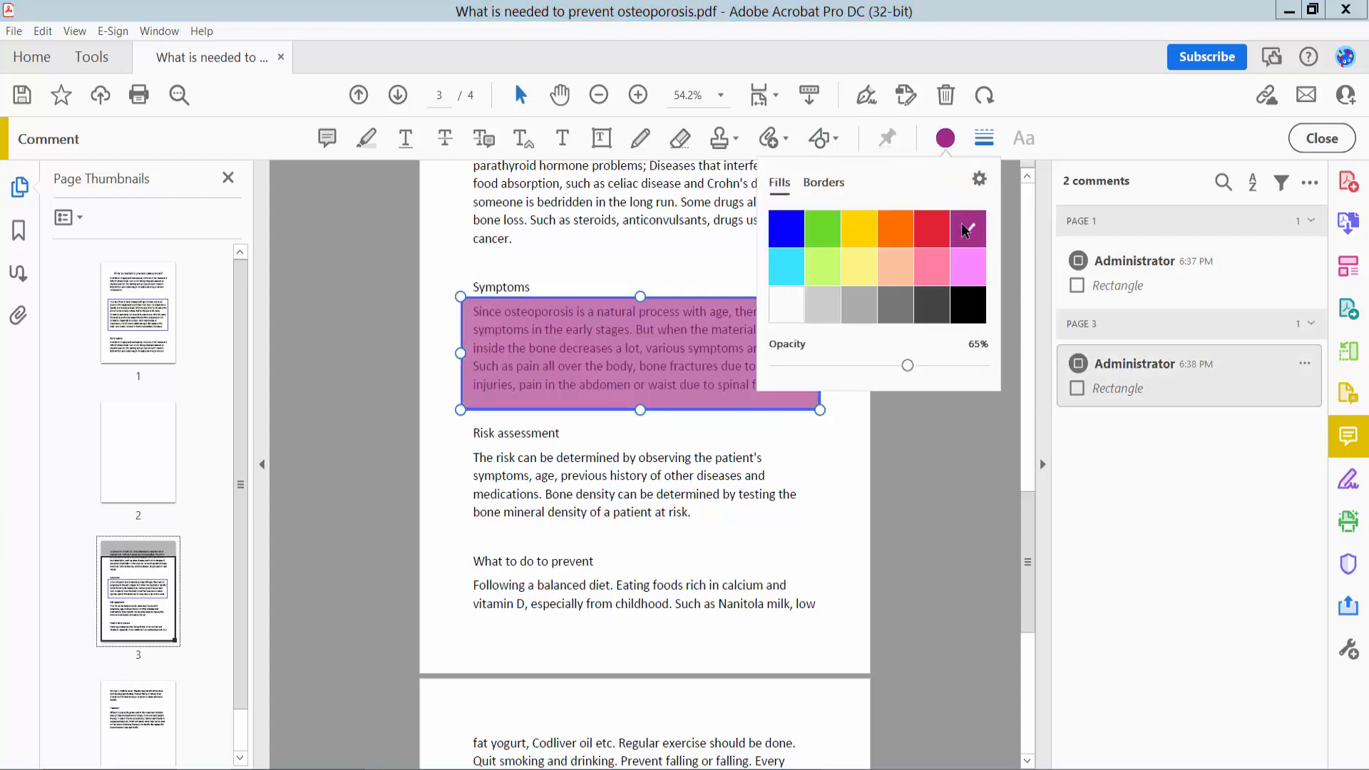
click(785, 305)
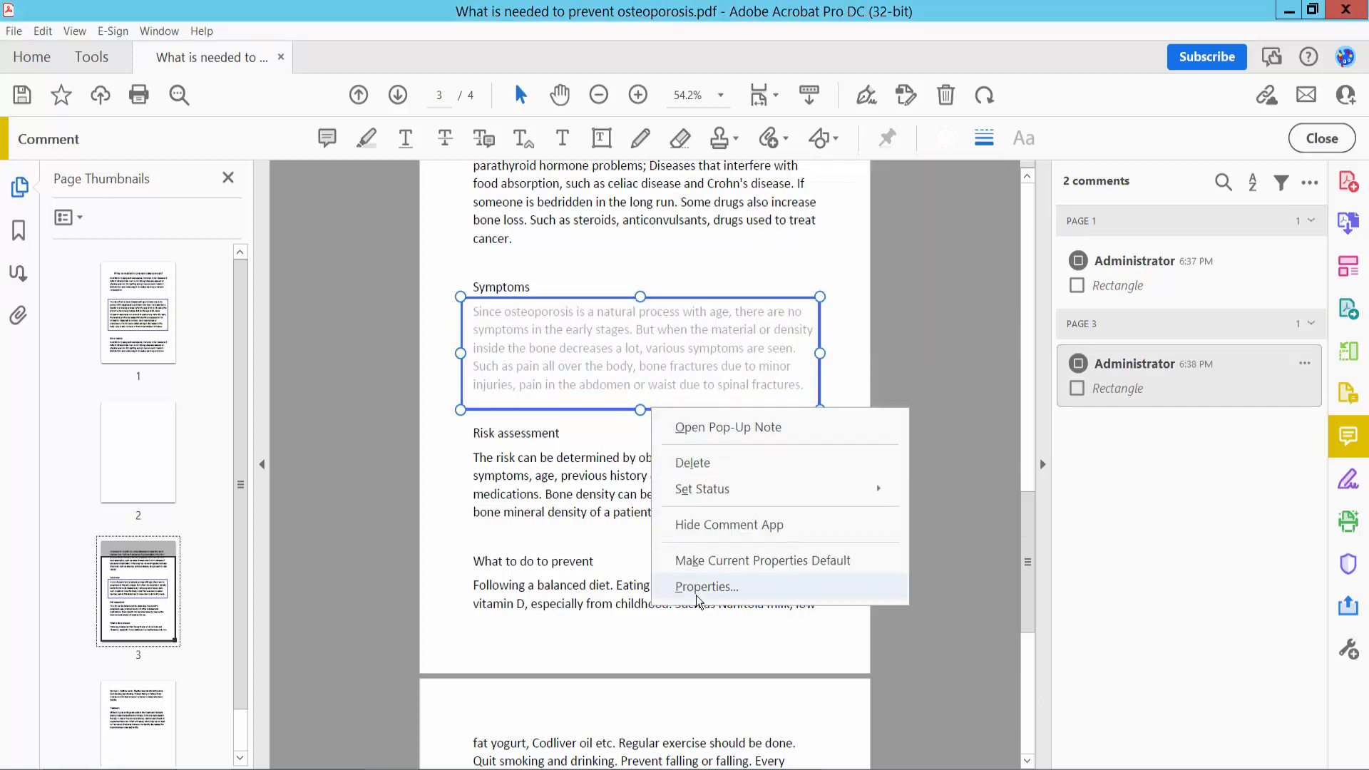
- Set the Symptoms rectangle to no fill with a thick red border
click(705, 586)
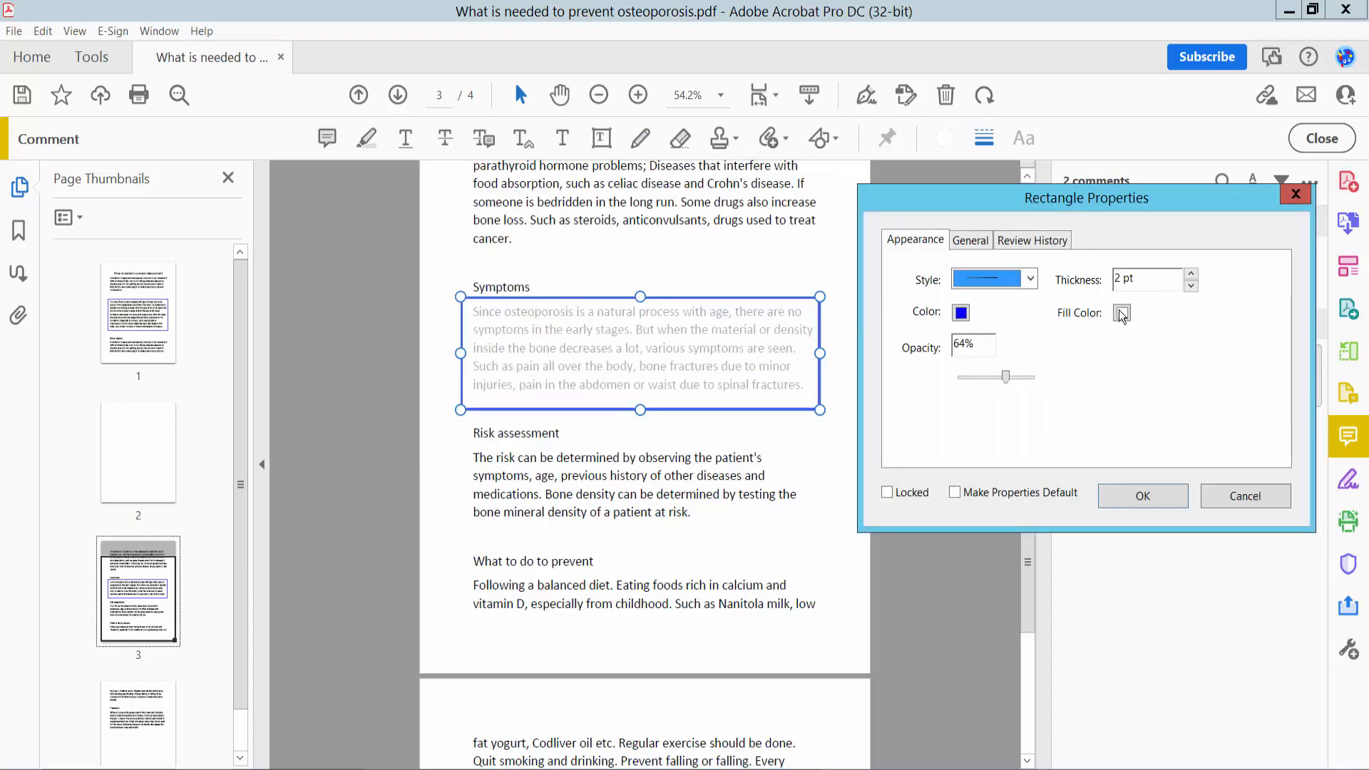
click(1121, 313)
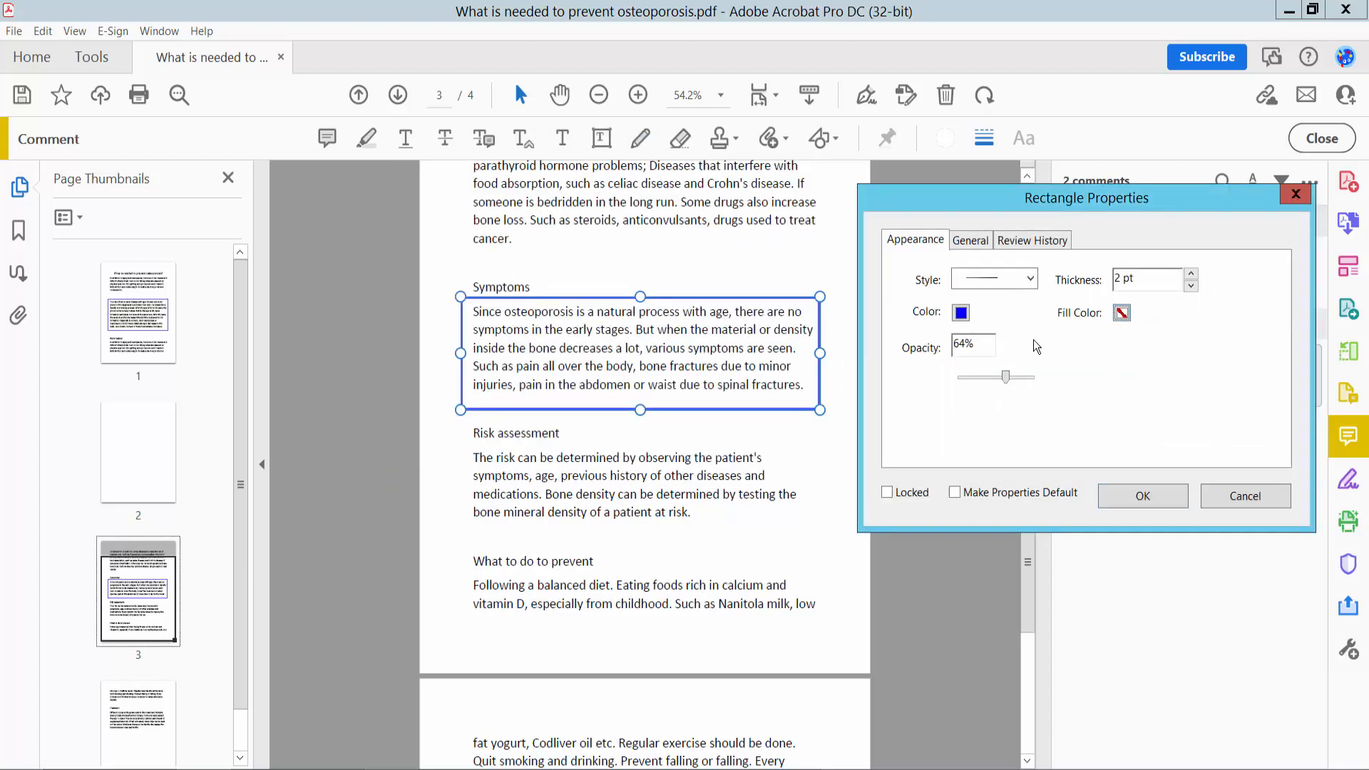
click(960, 312)
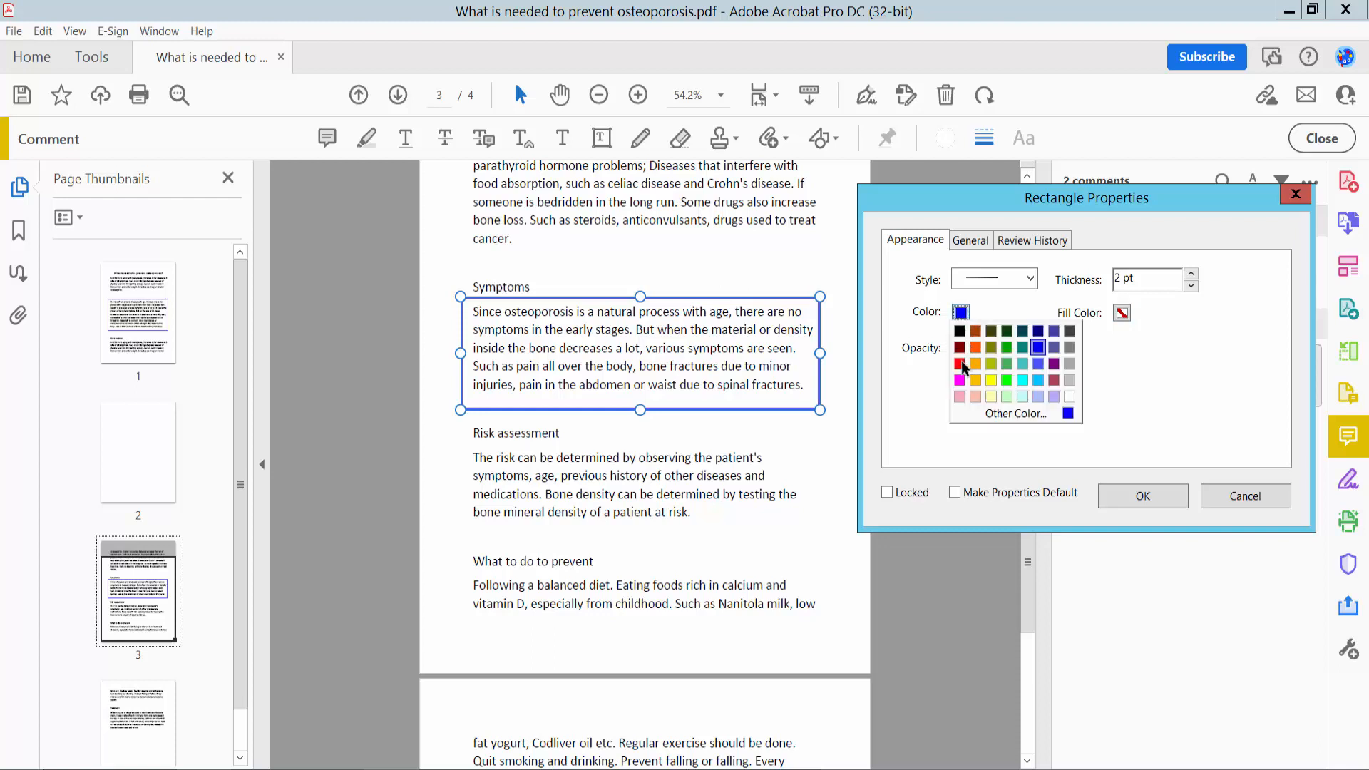
click(960, 364)
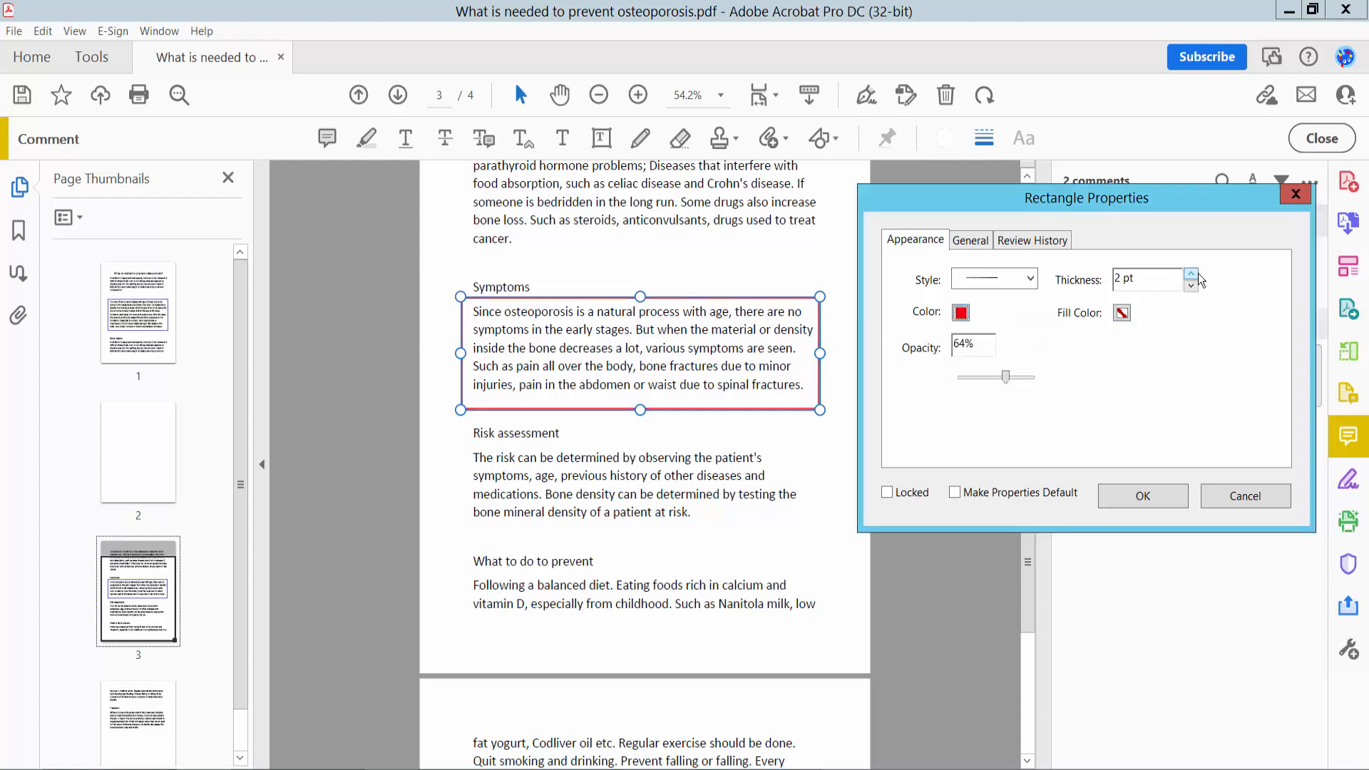
click(1191, 273)
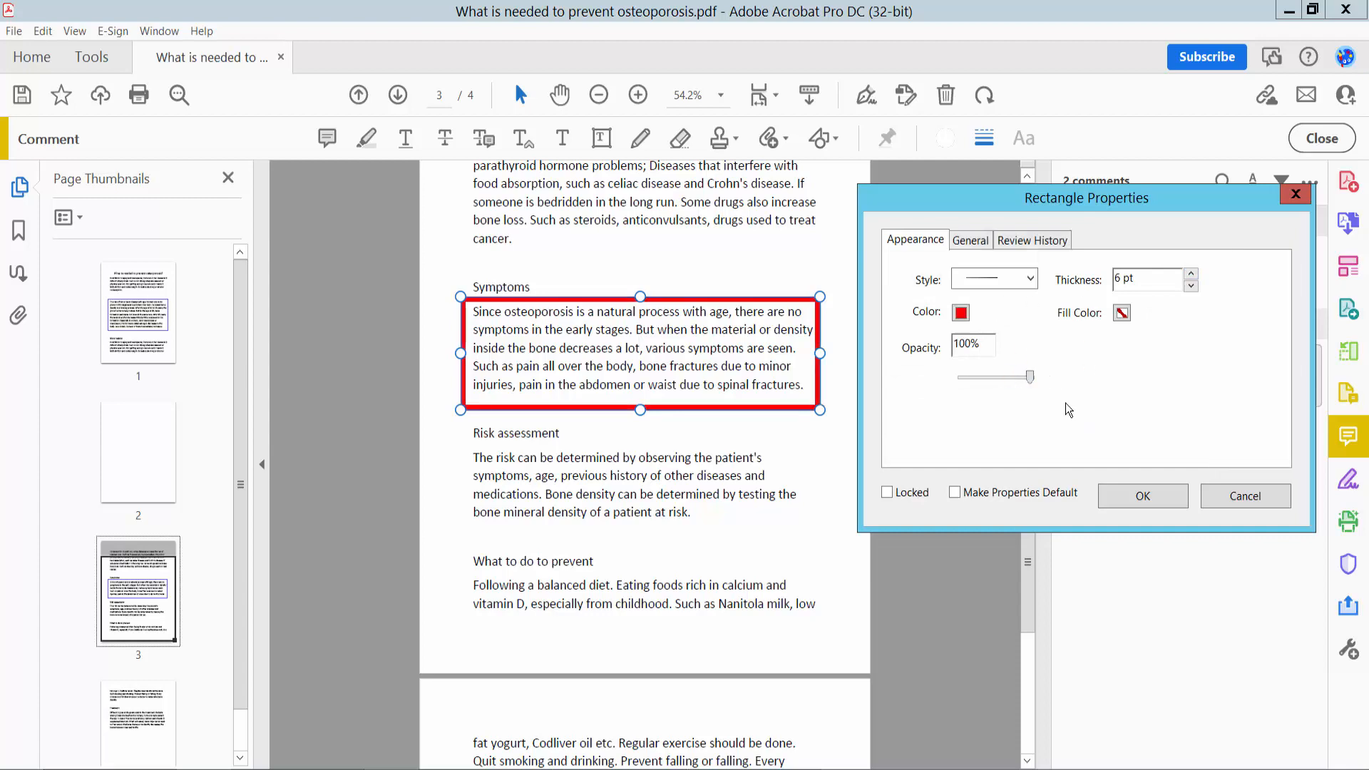
click(1141, 497)
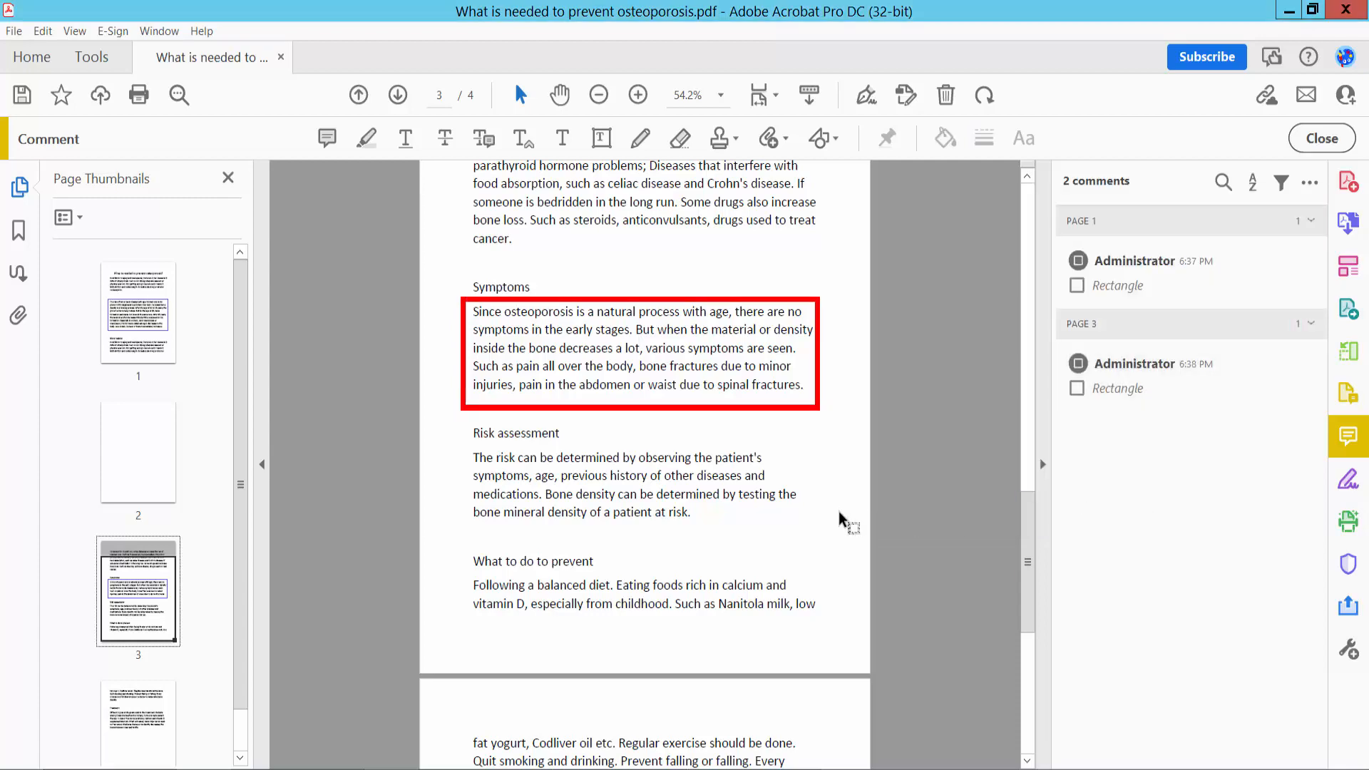
- Scroll back to the Symptoms paragraph and open the File menu's Save As options
click(358, 94)
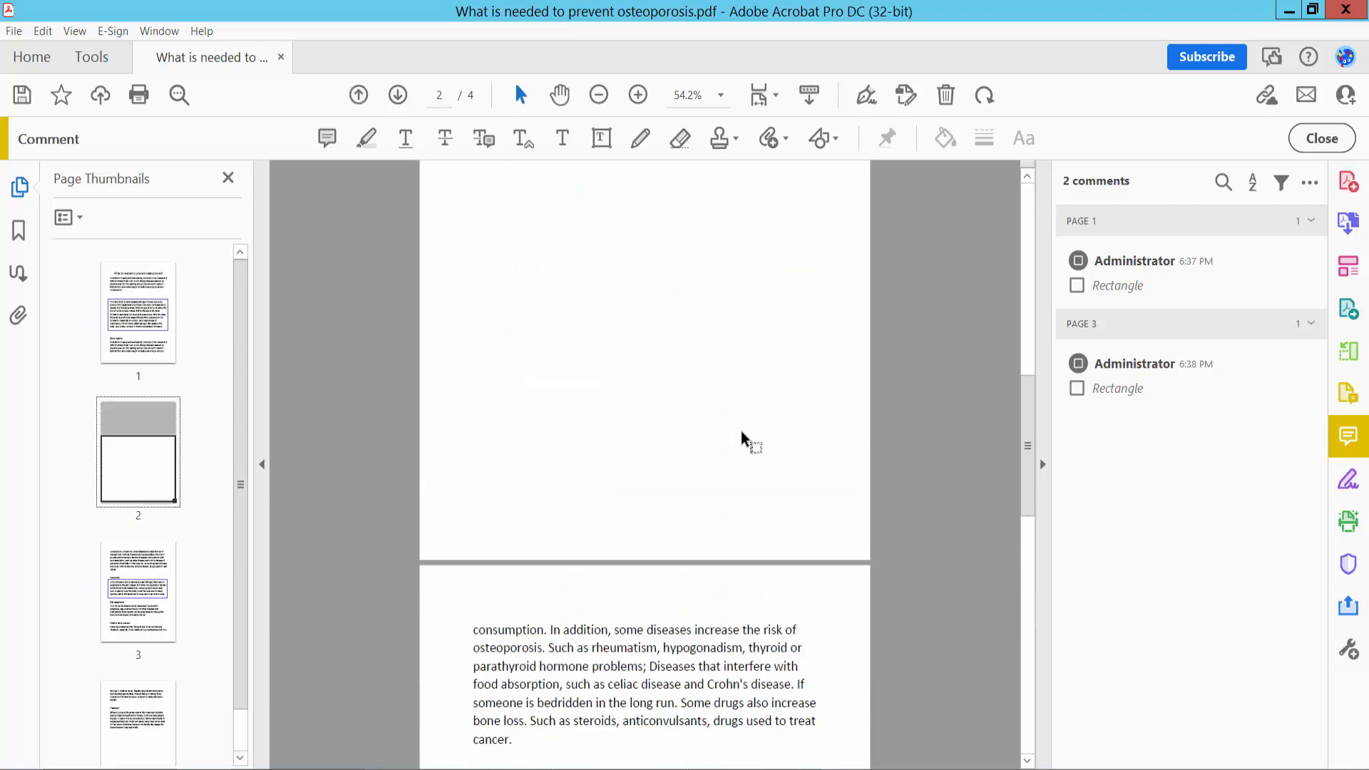
scroll(down, 3)
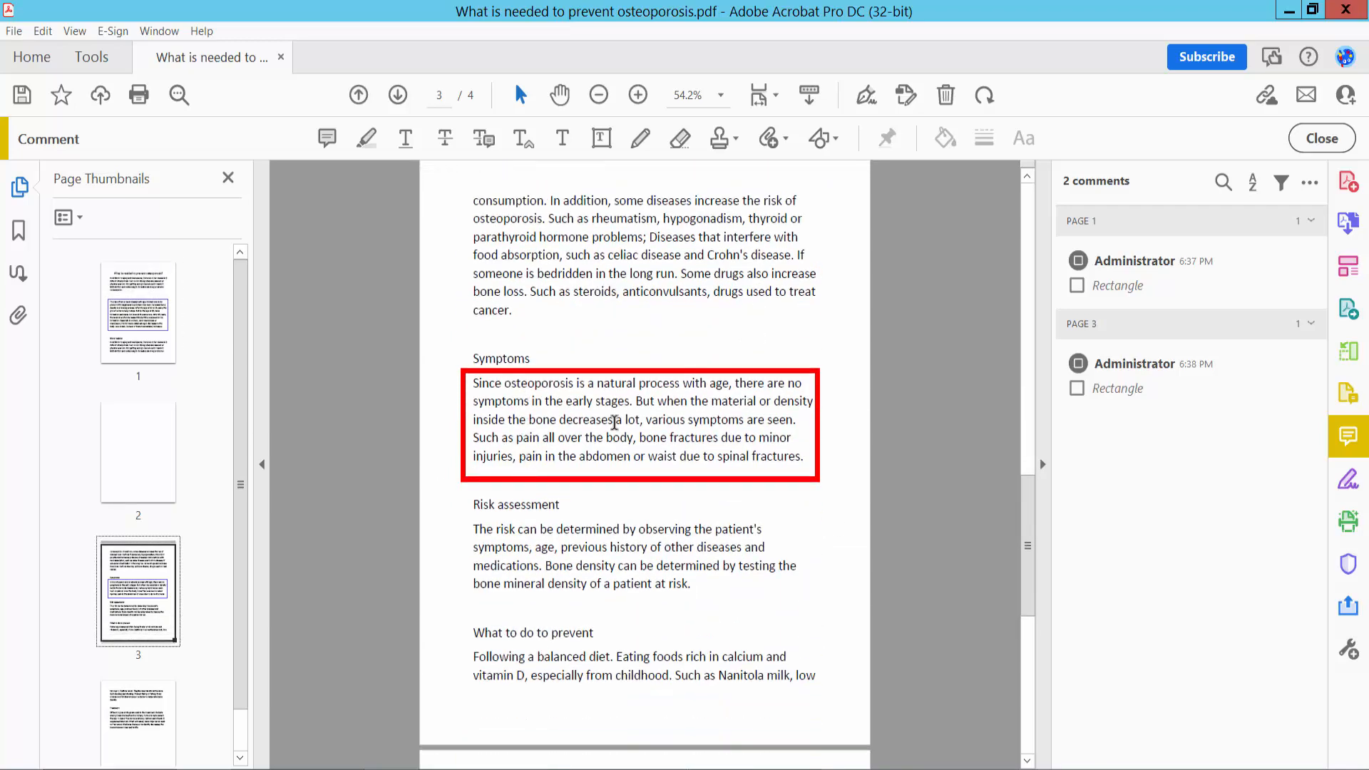
click(13, 30)
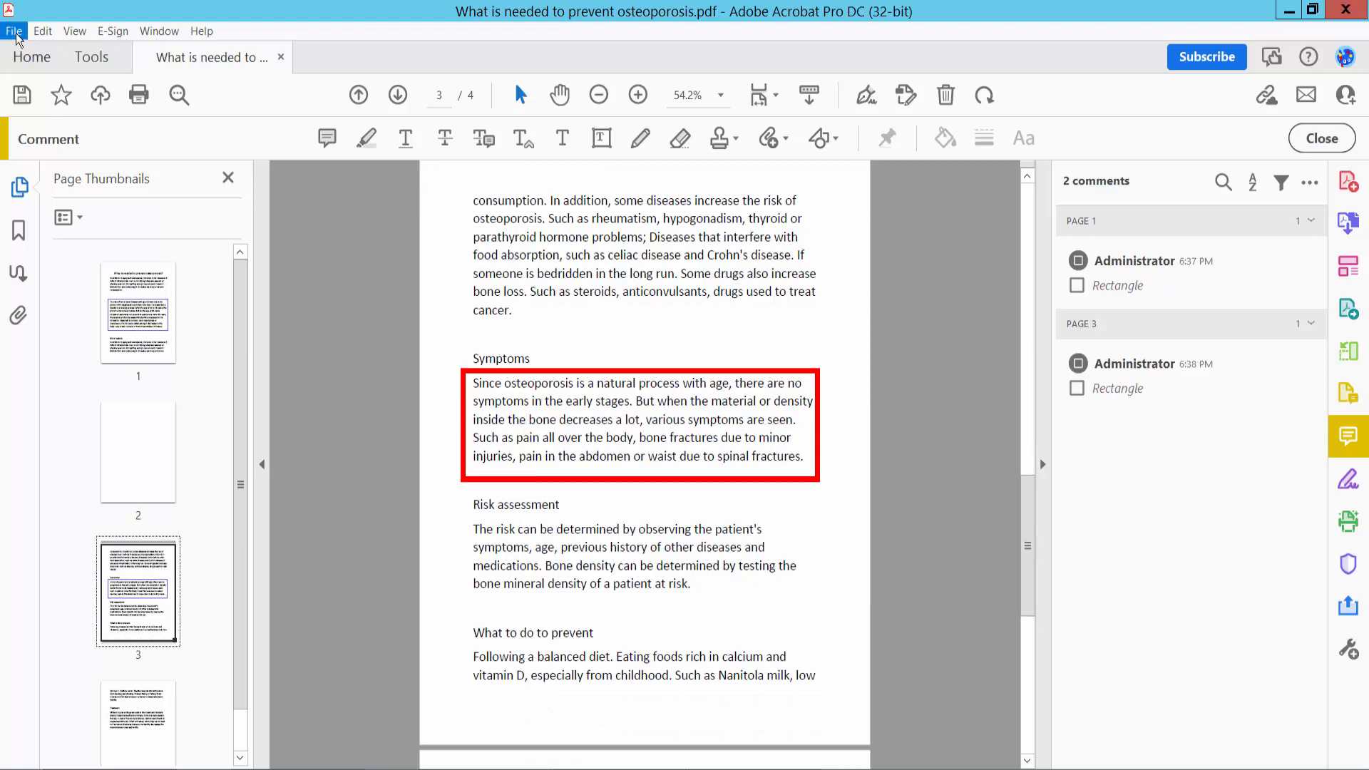
click(12, 30)
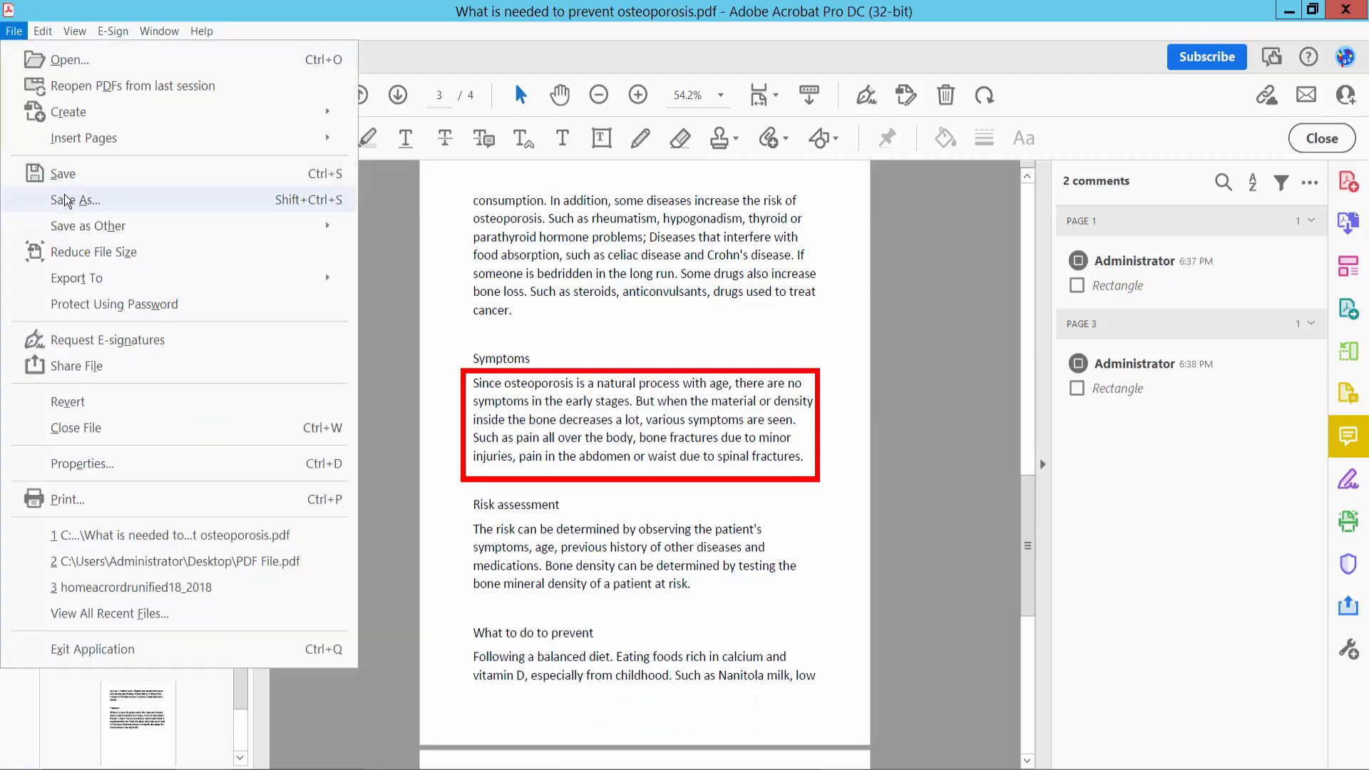